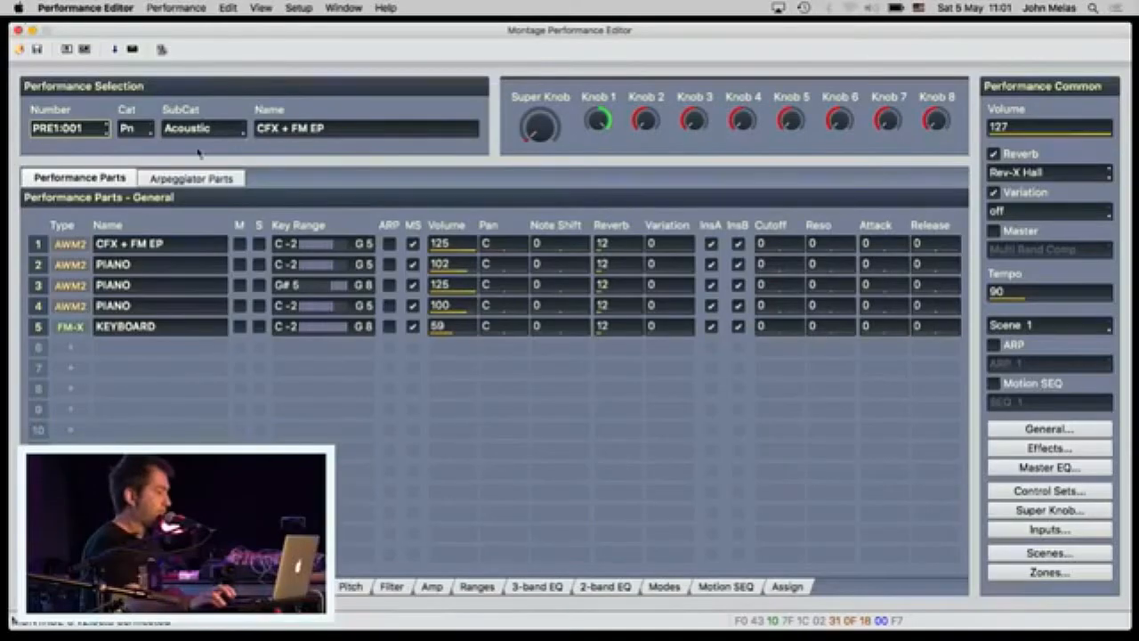
pyautogui.moveTo(128, 205)
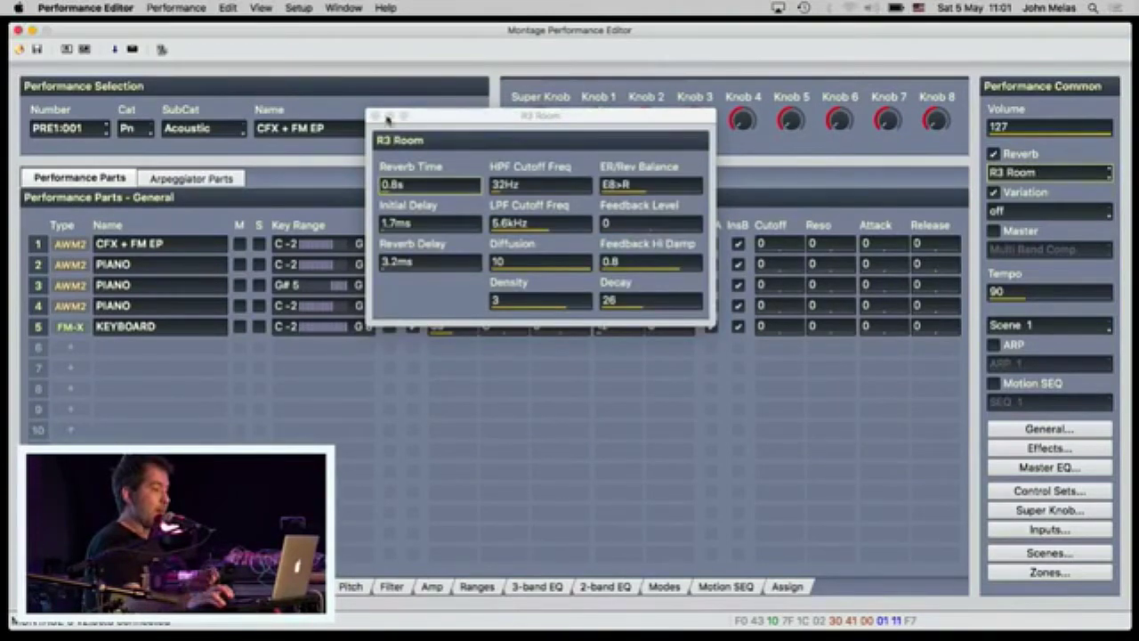
# Close the R3 Room reverb settings, then review the Master EQ and Inputs windows
pyautogui.click(375, 116)
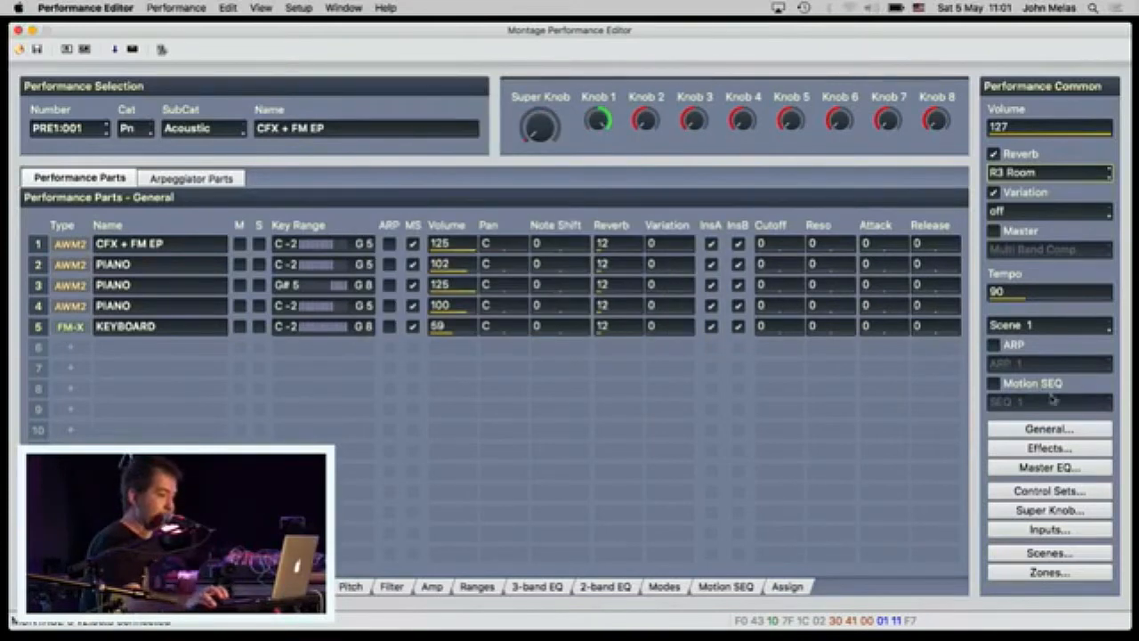
pyautogui.click(1048, 467)
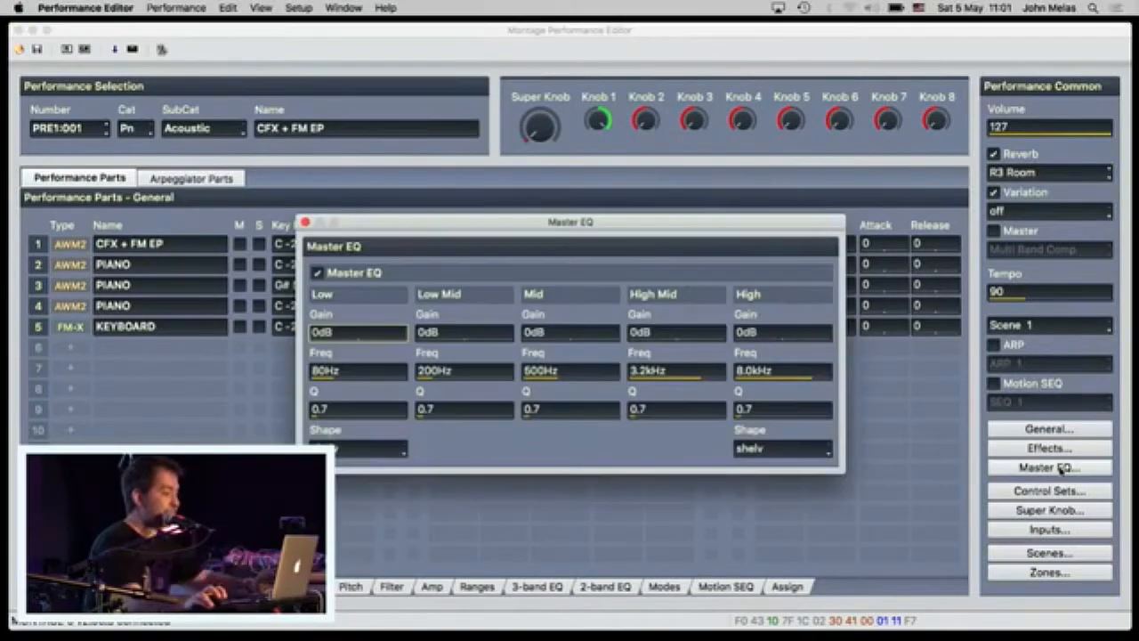
pyautogui.click(303, 222)
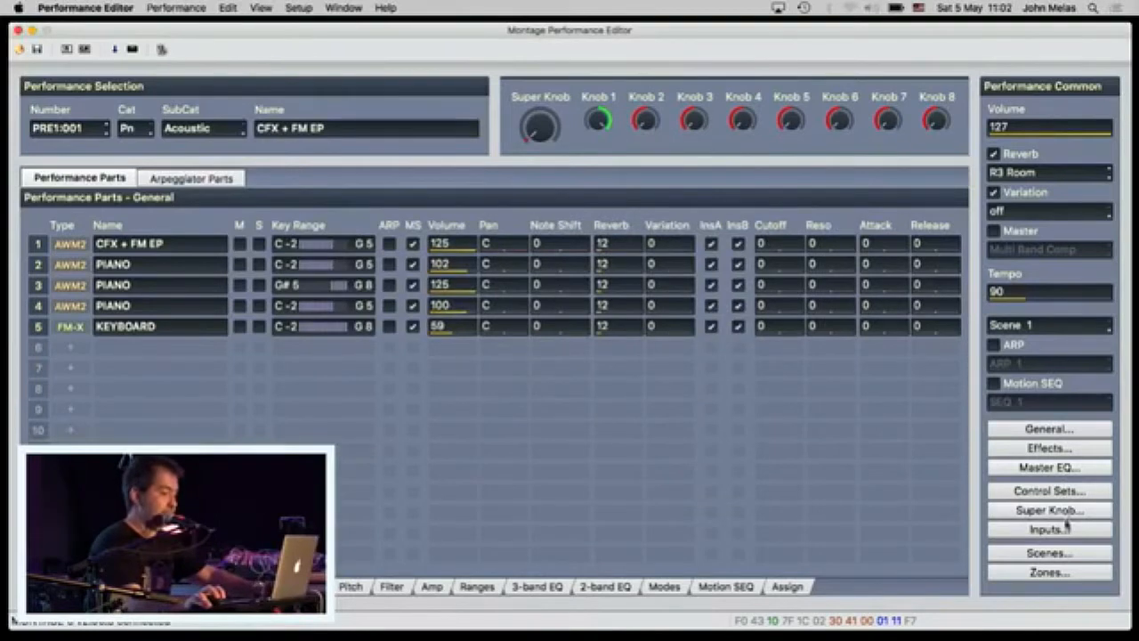
pyautogui.click(1048, 529)
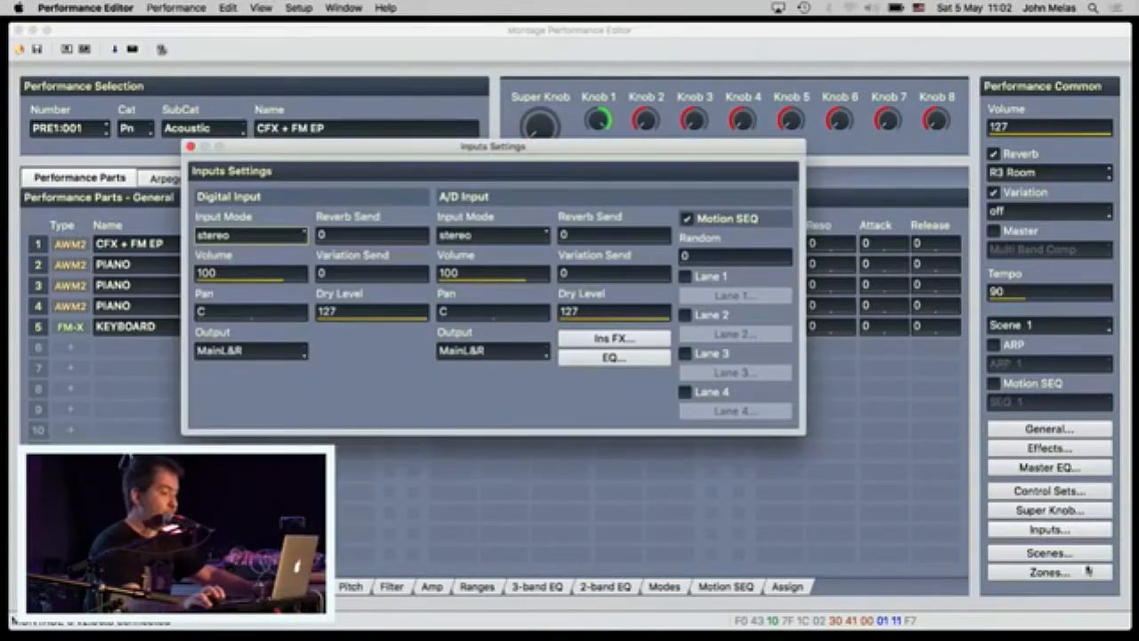
pyautogui.click(1050, 551)
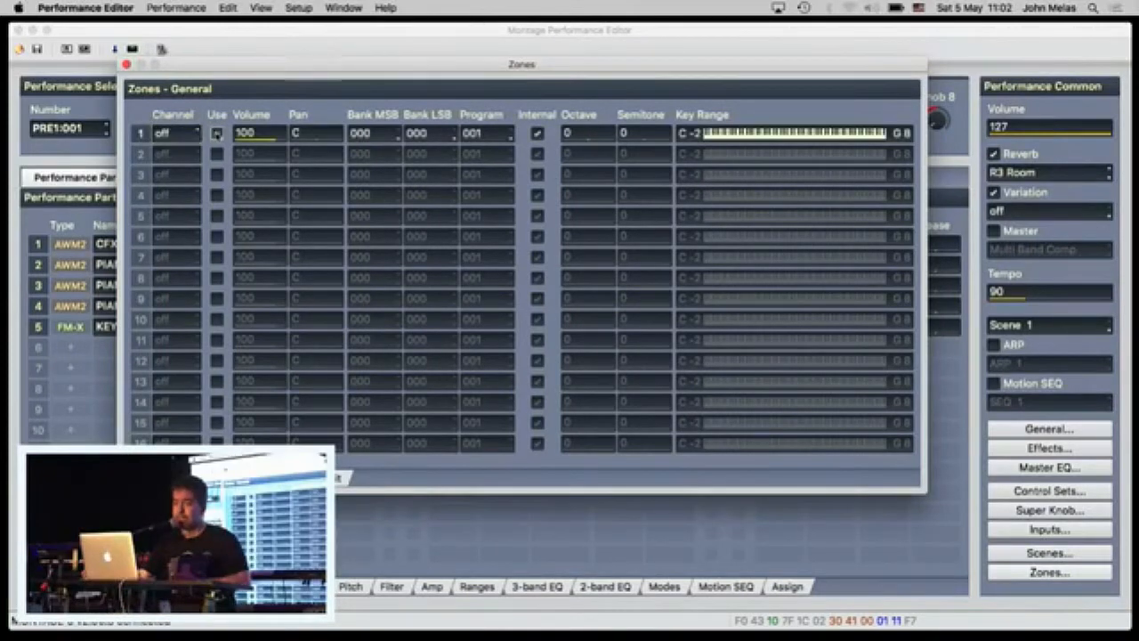
# Choose a MIDI channel for zone 1 from the Channel dropdown
pyautogui.click(174, 132)
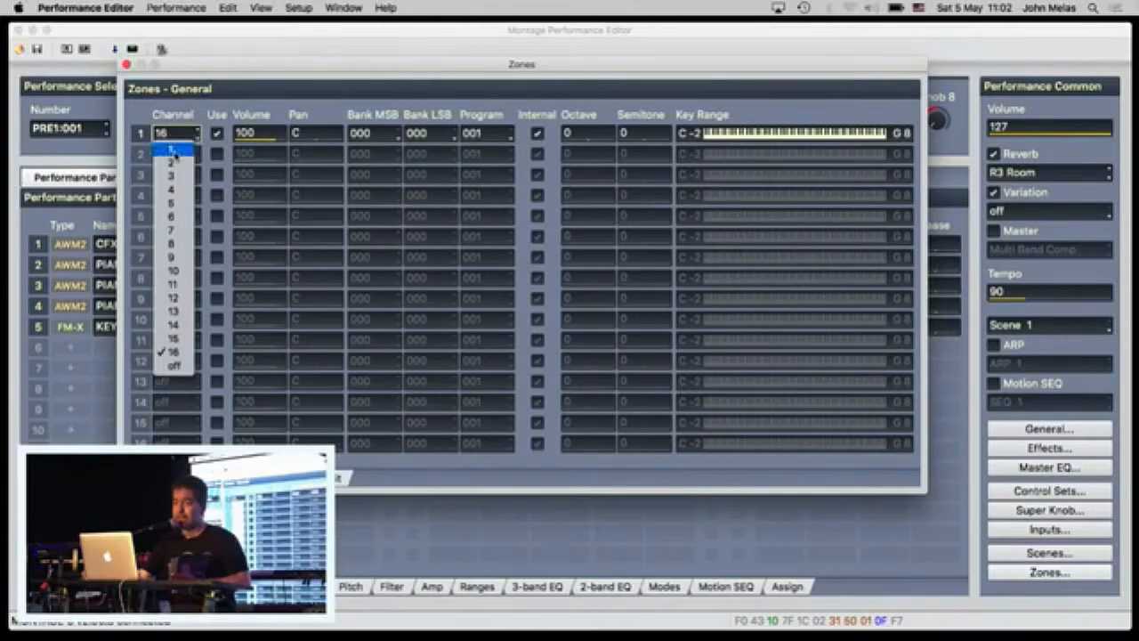
pyautogui.click(171, 146)
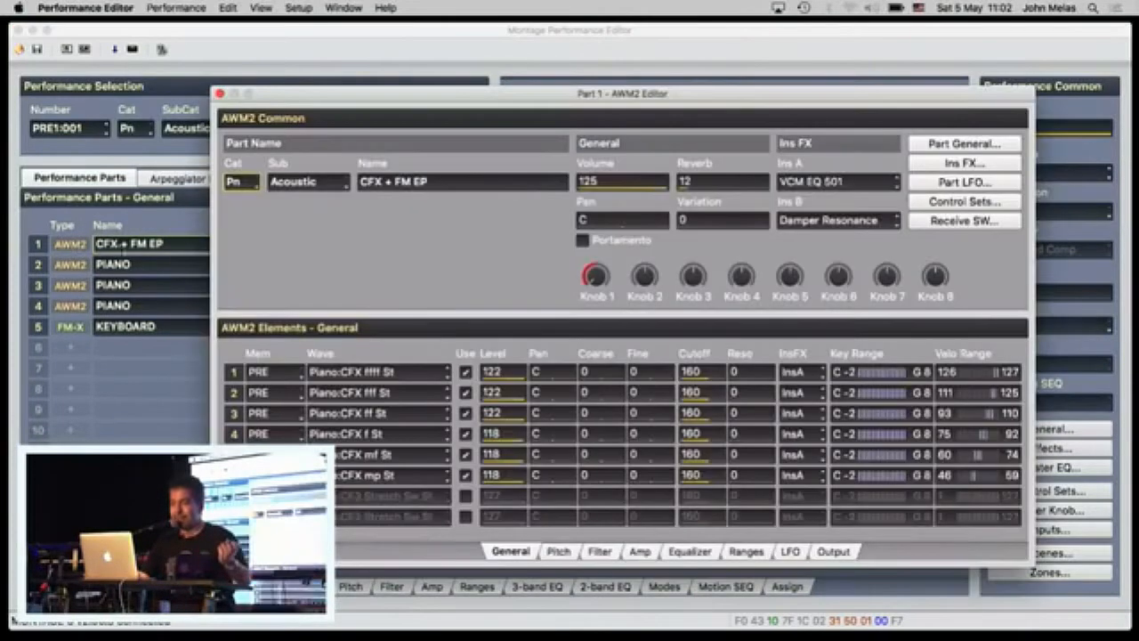
pyautogui.moveTo(319, 260)
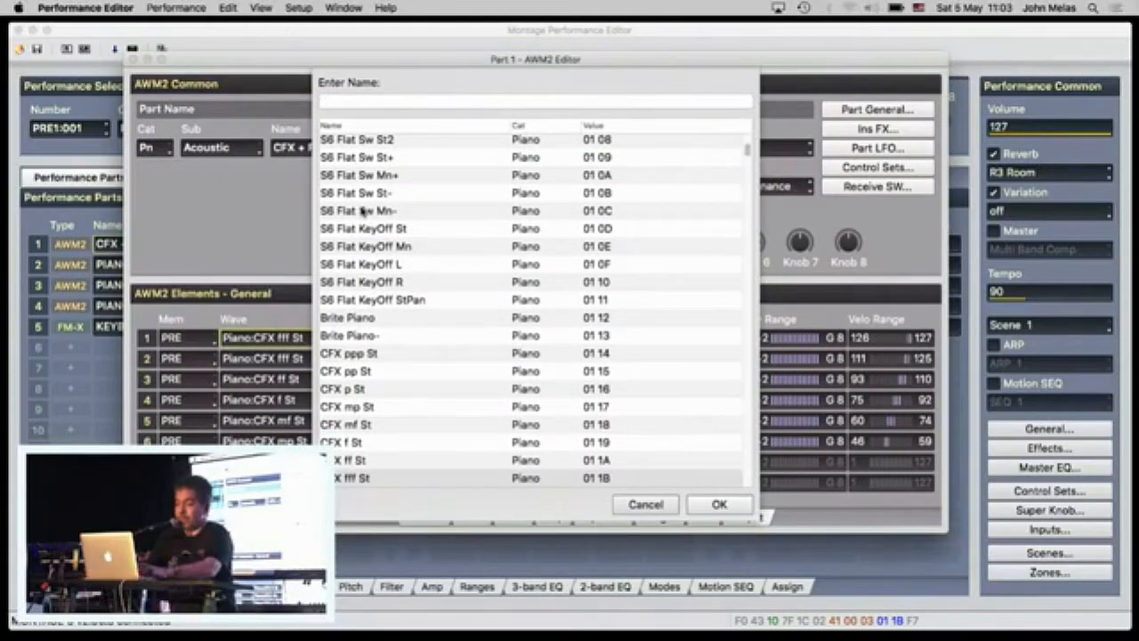
# Search the element wave list for 'saw' without changing the assigned wave
pyautogui.write('saw')
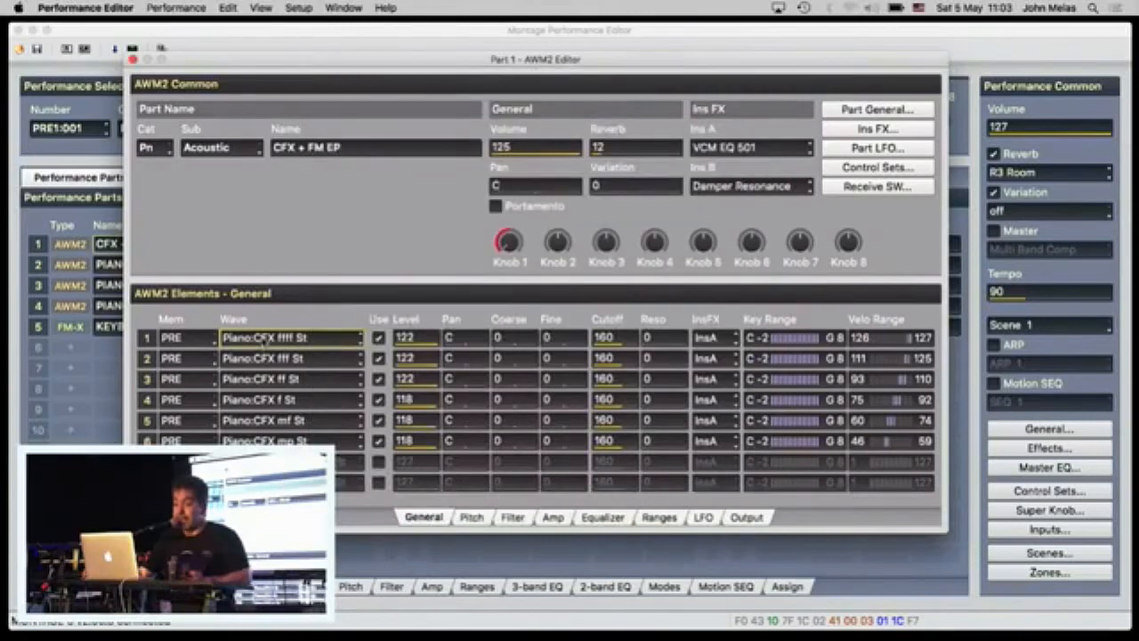
# Review the CFX elements' LFO and Output pages and Part 1's insert effects
pyautogui.click(288, 339)
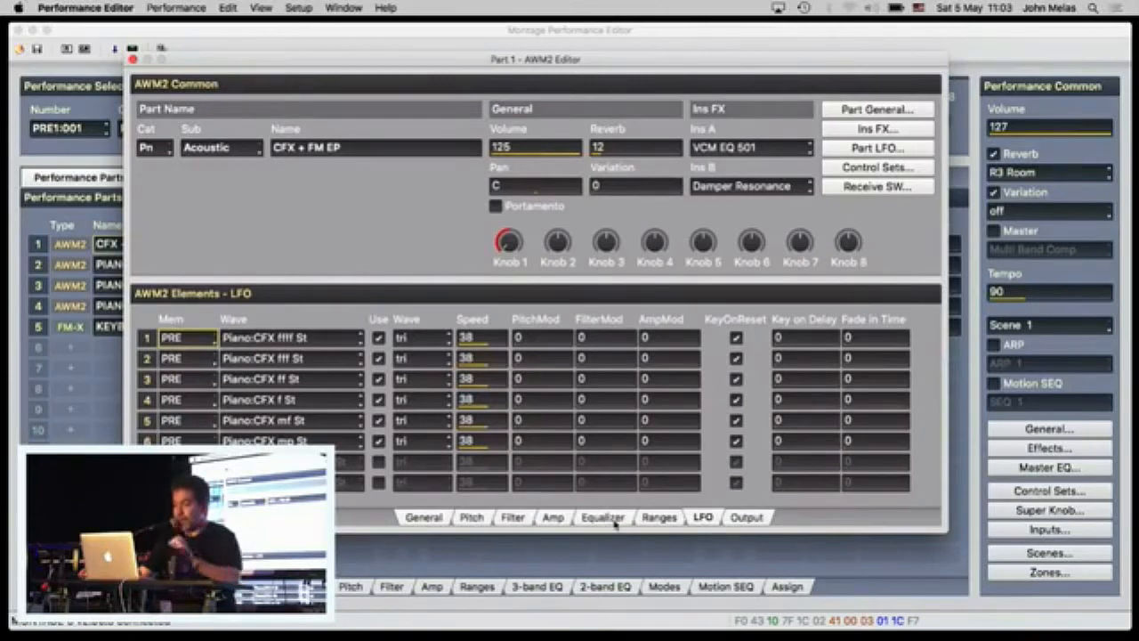
pyautogui.click(659, 516)
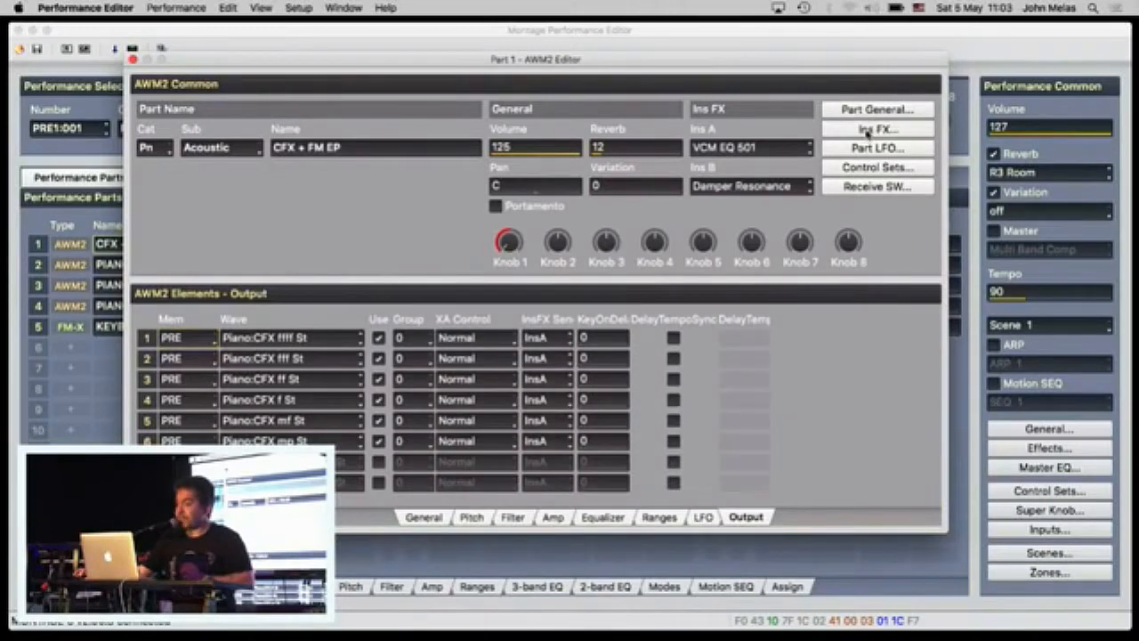
pyautogui.click(876, 129)
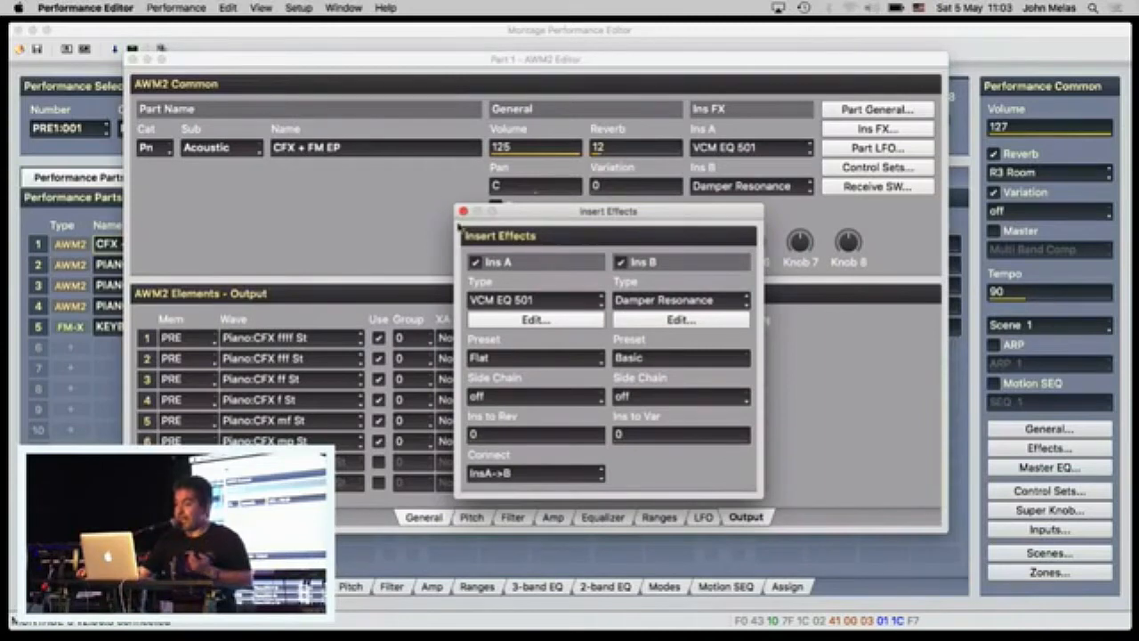
pyautogui.click(463, 210)
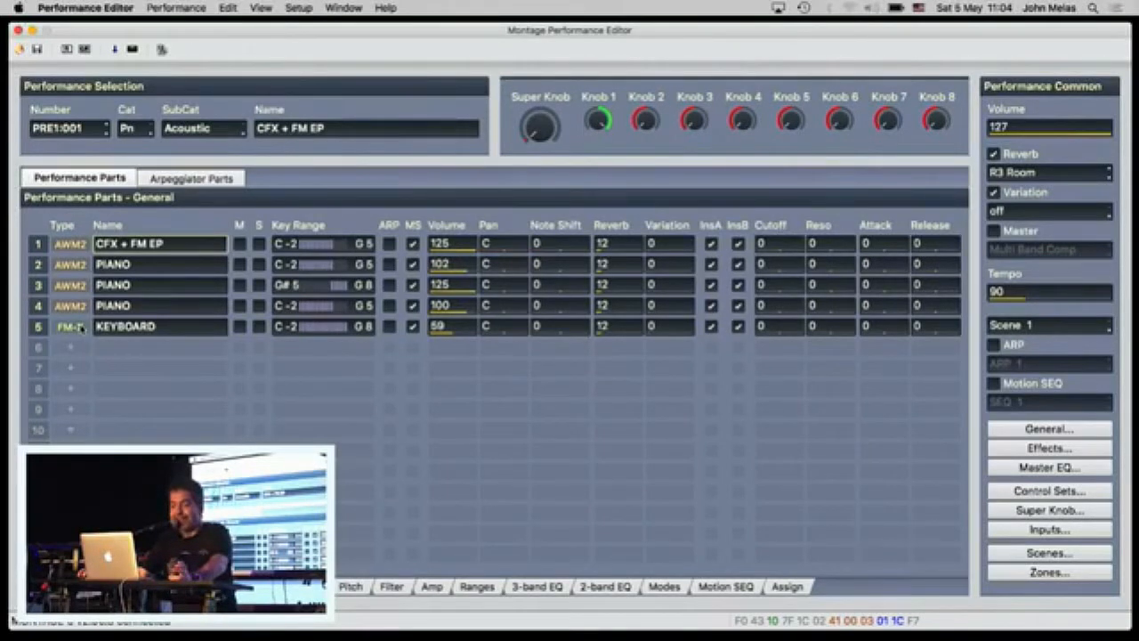
# View the KEYBOARD FM-X part's algorithm list and dismiss it unchanged
pyautogui.doubleClick(70, 328)
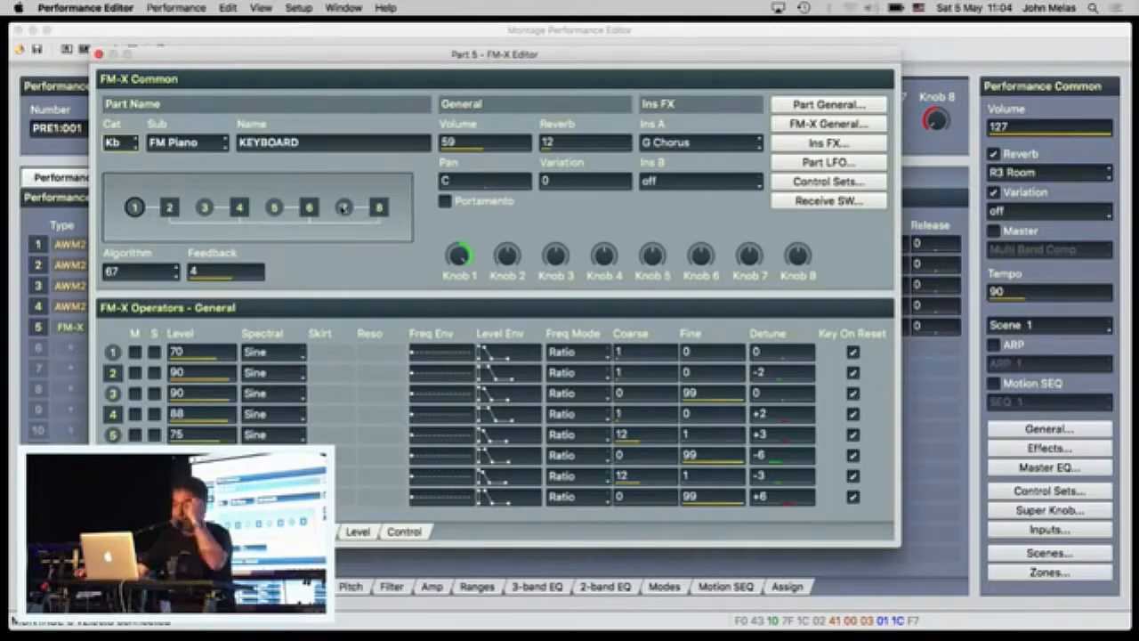
pyautogui.click(143, 271)
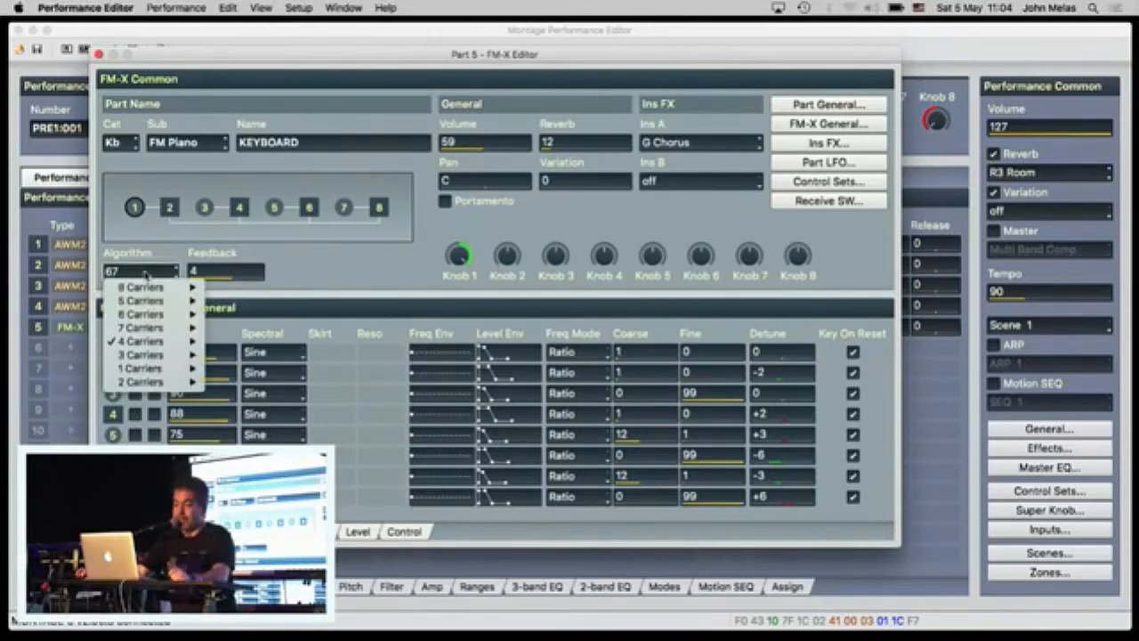
pyautogui.click(139, 367)
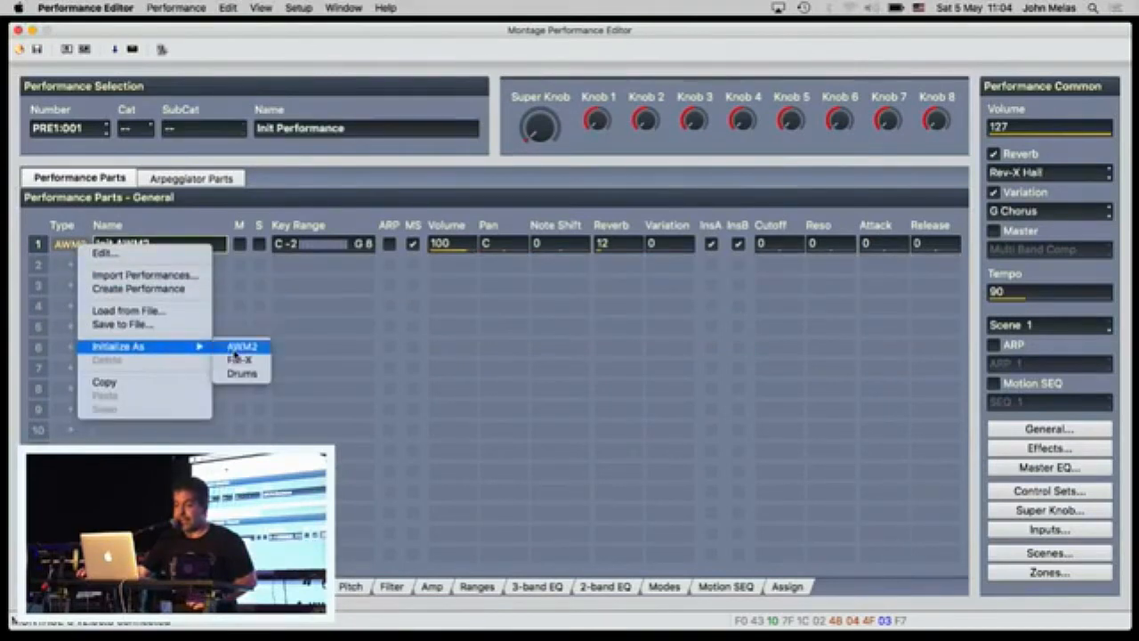
# Initialise Part 1 as FM-X and pick algorithm 3 from the Carriers menu
pyautogui.click(242, 346)
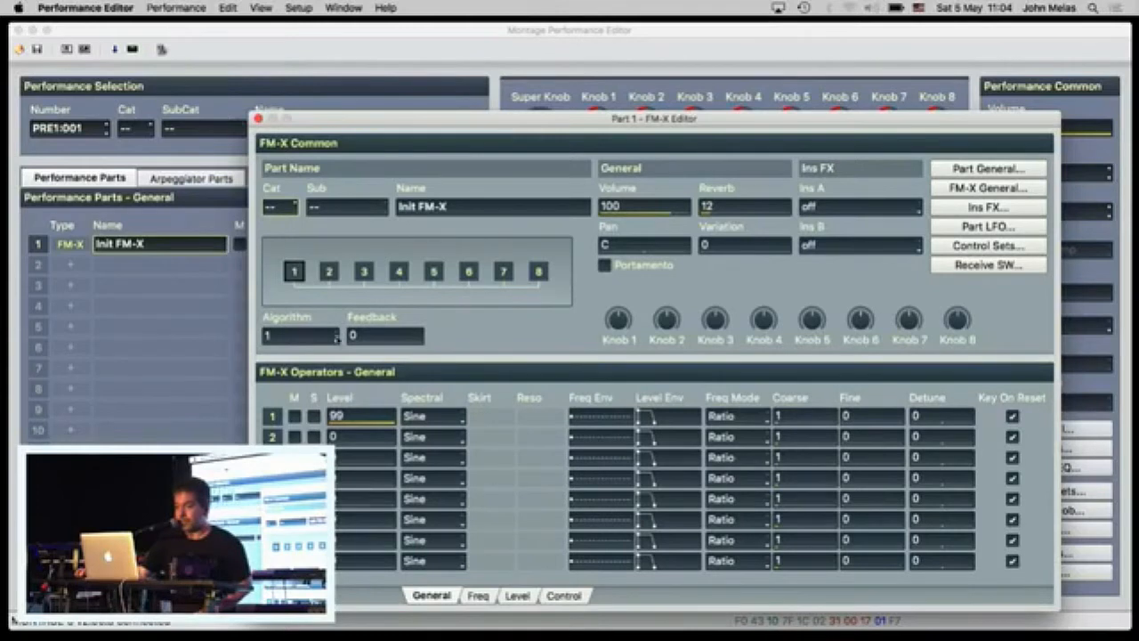
pyautogui.click(301, 334)
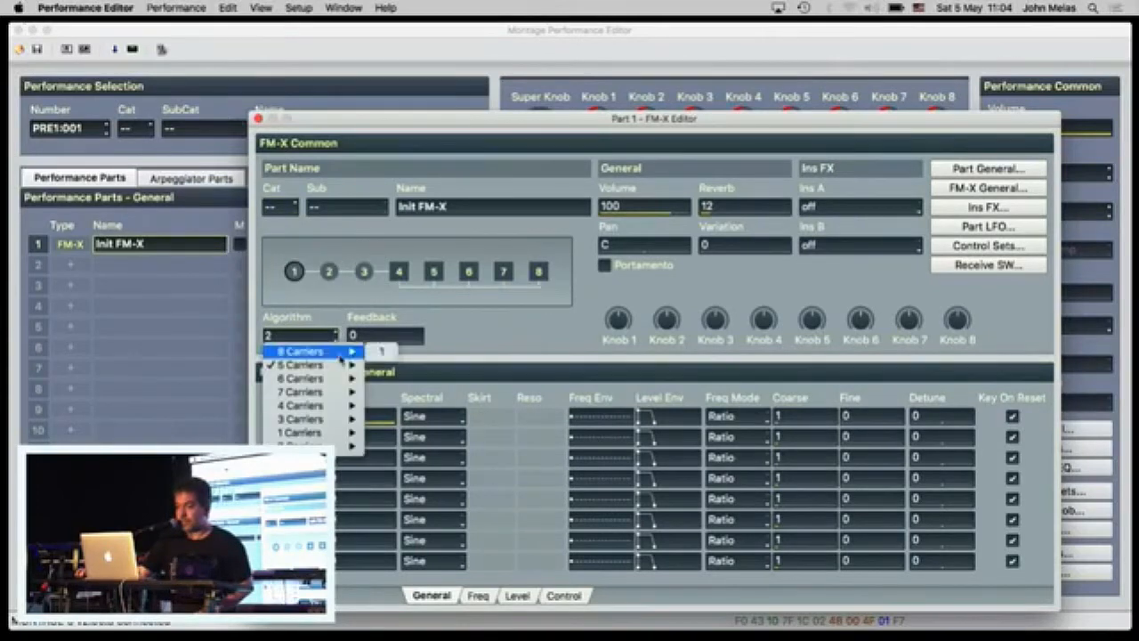
pyautogui.click(299, 365)
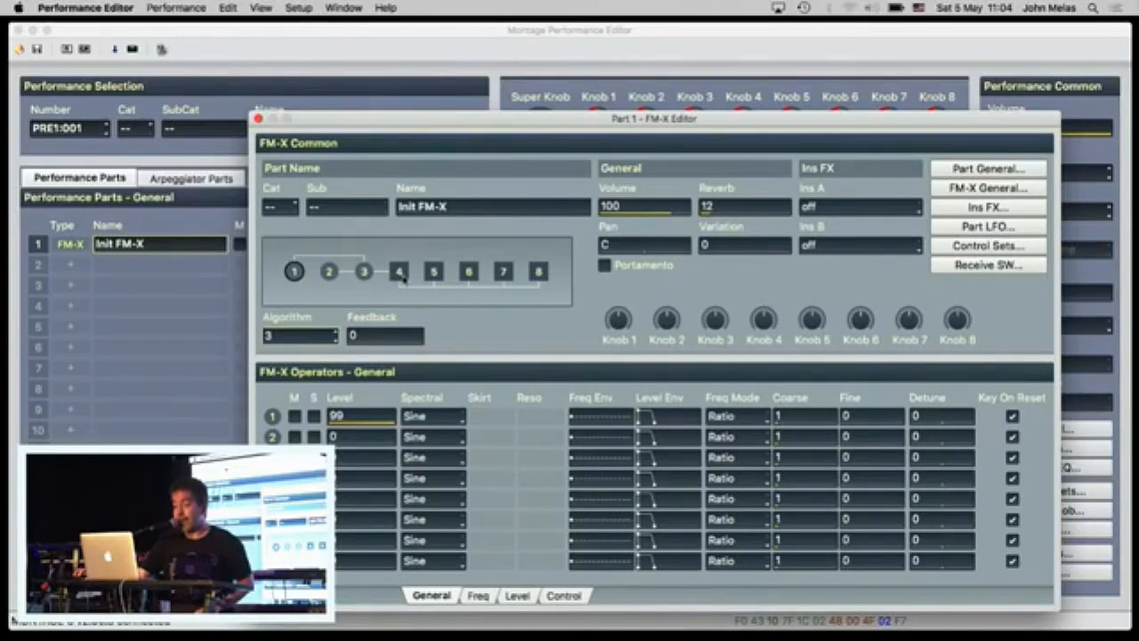
pyautogui.click(398, 271)
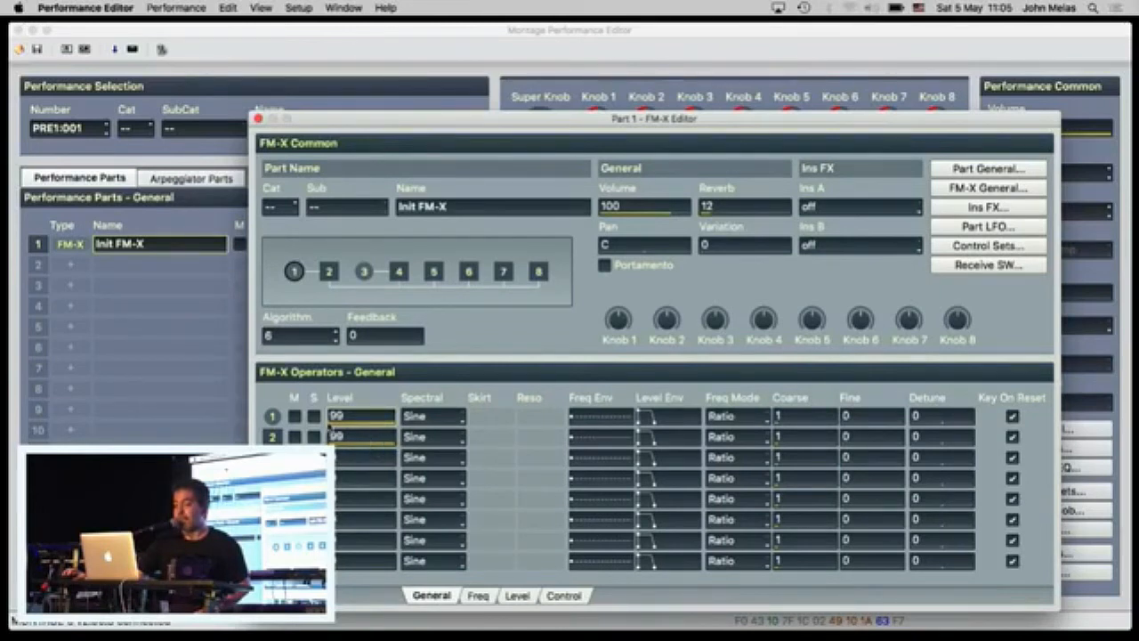
pyautogui.moveTo(295, 437)
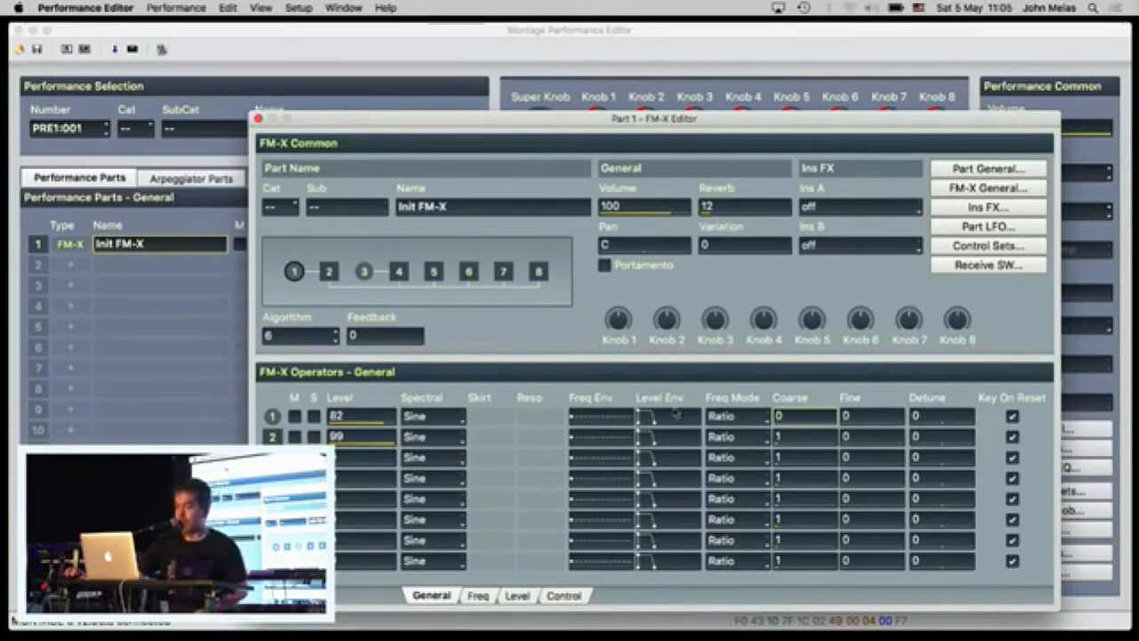
# Set operator 1's spectral form to Res 1 and close Part 1's FM-X editor
pyautogui.click(431, 416)
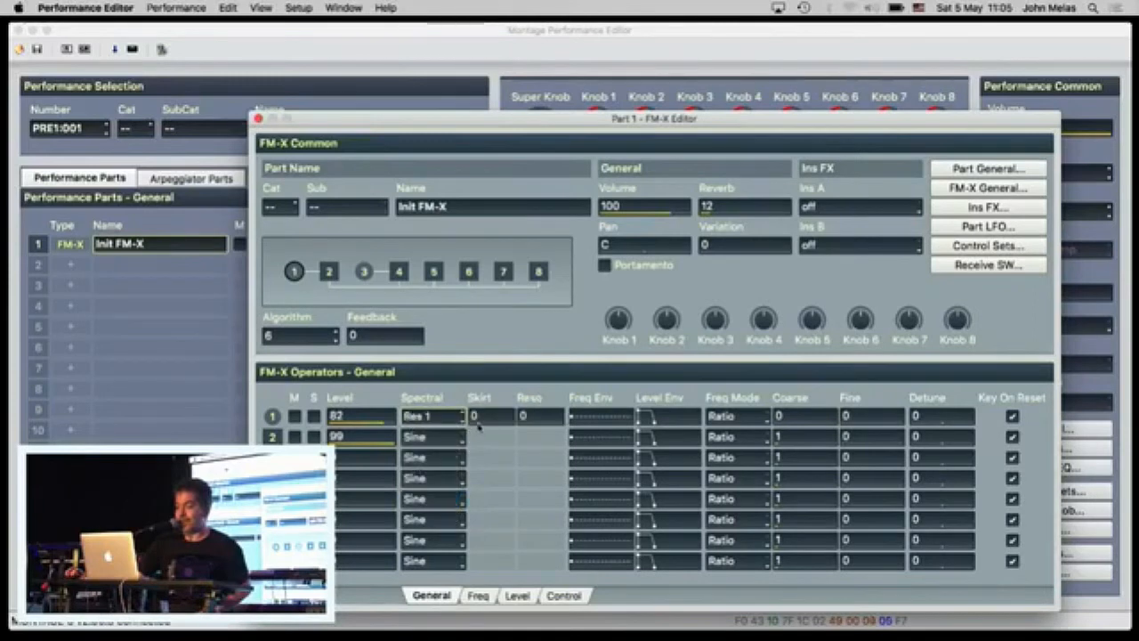
pyautogui.click(481, 416)
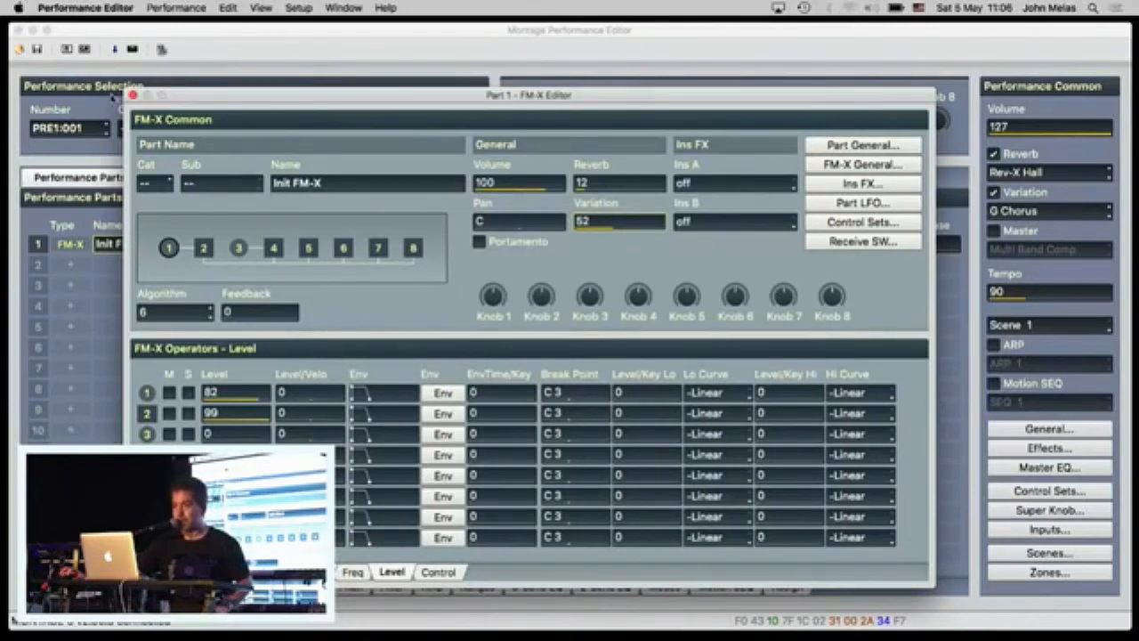
pyautogui.click(135, 96)
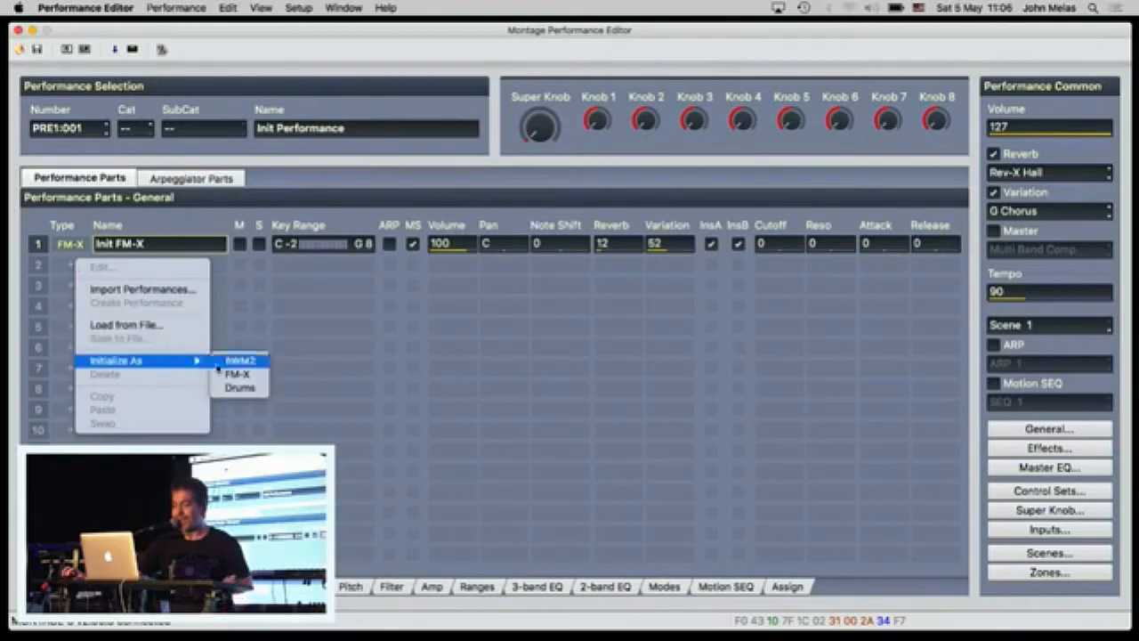
# Initialise part slot 2 as an Init Drum Kit and close its editor
pyautogui.click(240, 359)
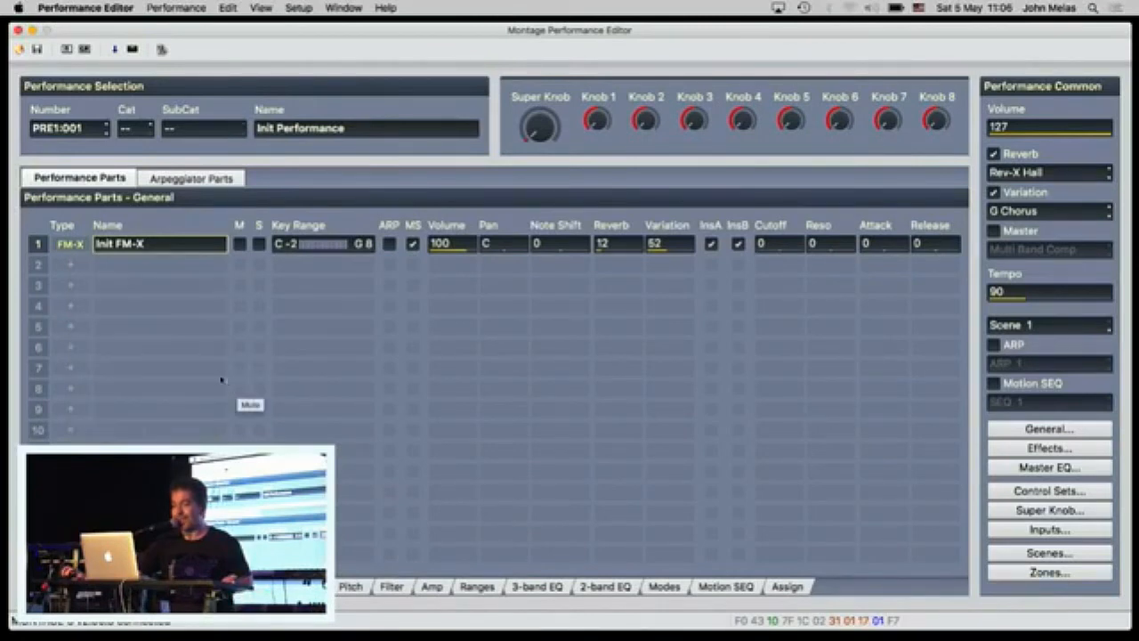
pyautogui.click(70, 263)
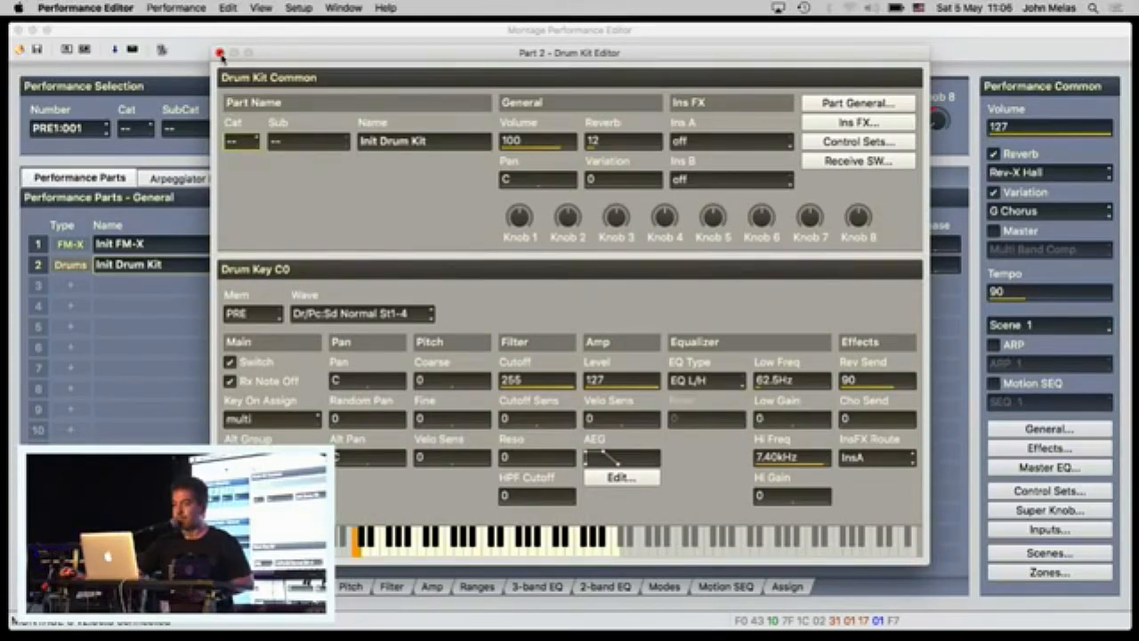
pyautogui.click(219, 53)
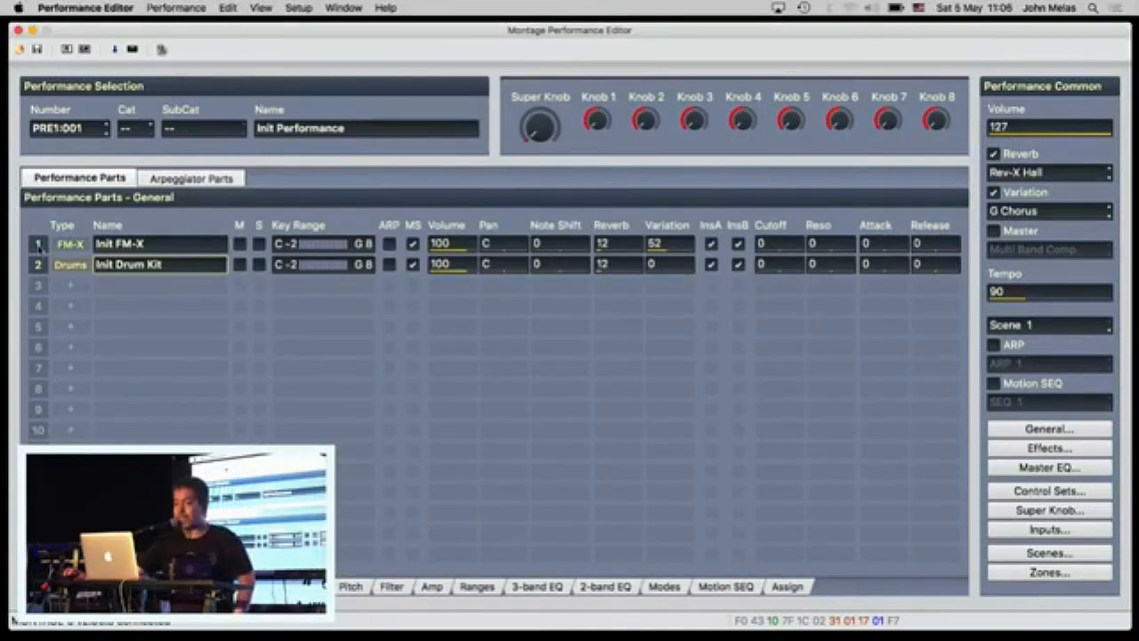
pyautogui.rightClick(70, 244)
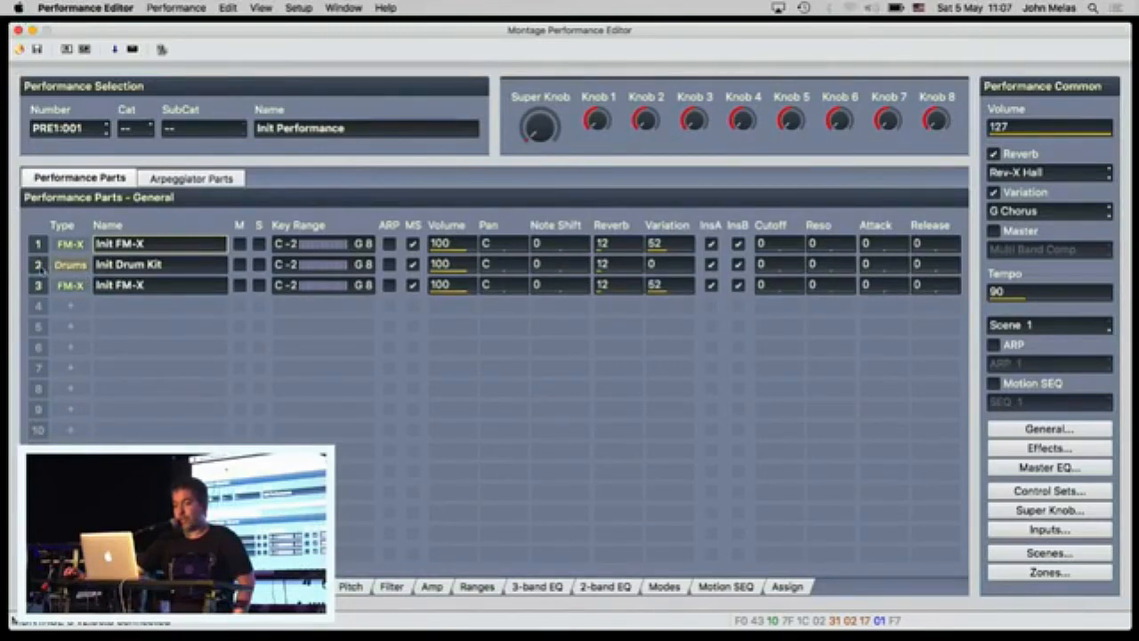
# Rearrange the parts list so the Init Drum Kit moves to Part 3
pyautogui.rightClick(39, 264)
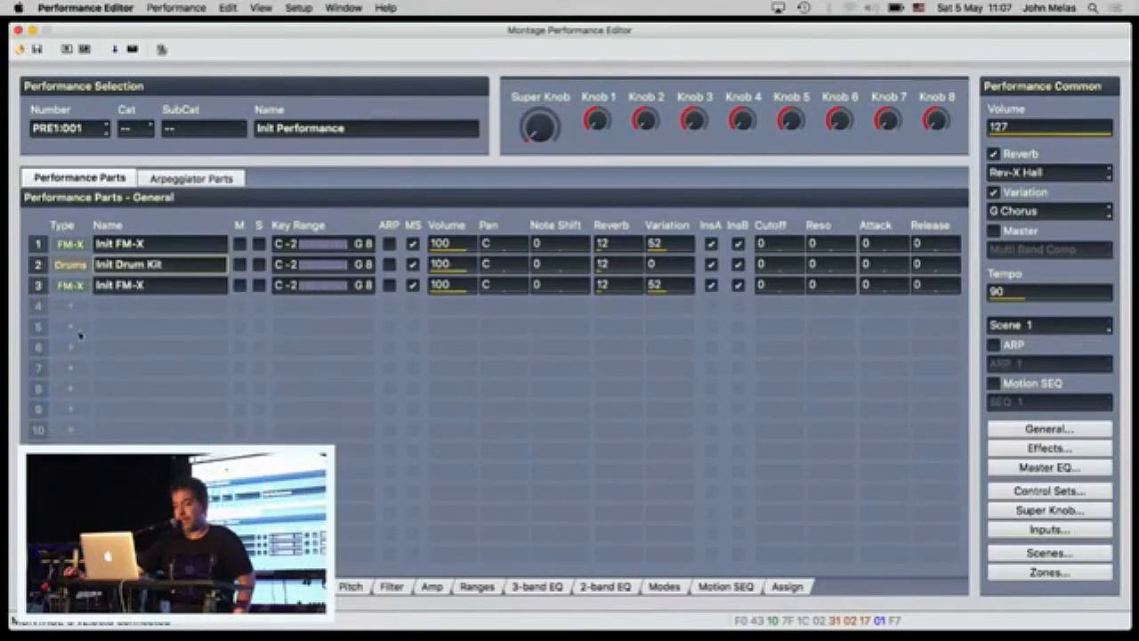
pyautogui.rightClick(161, 285)
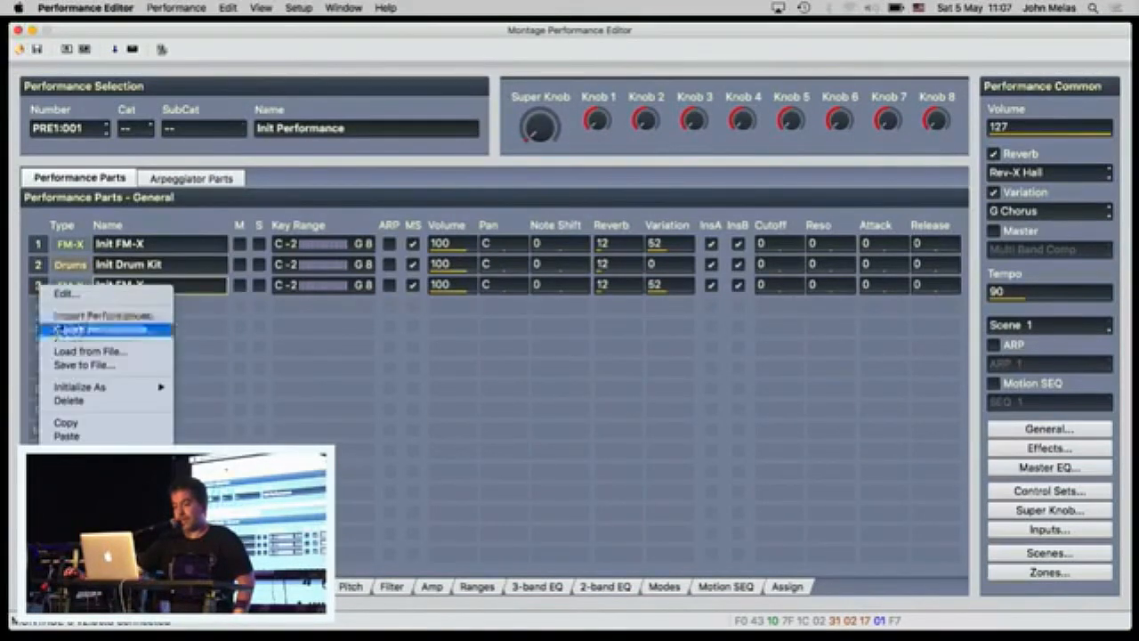
pyautogui.click(89, 329)
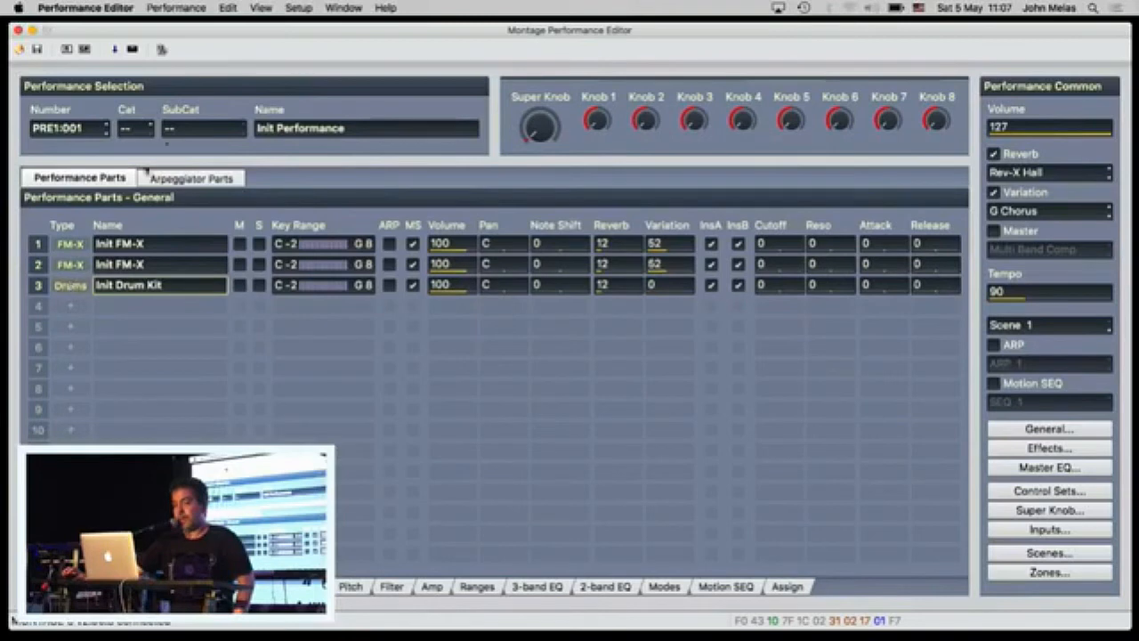
pyautogui.click(228, 7)
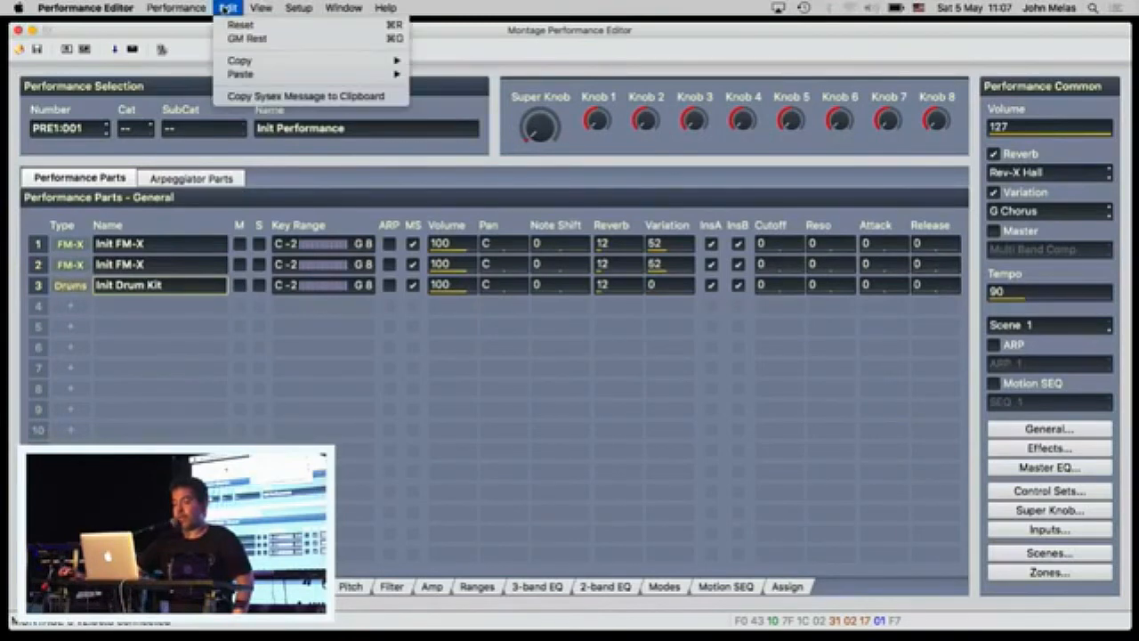
pyautogui.moveTo(240, 61)
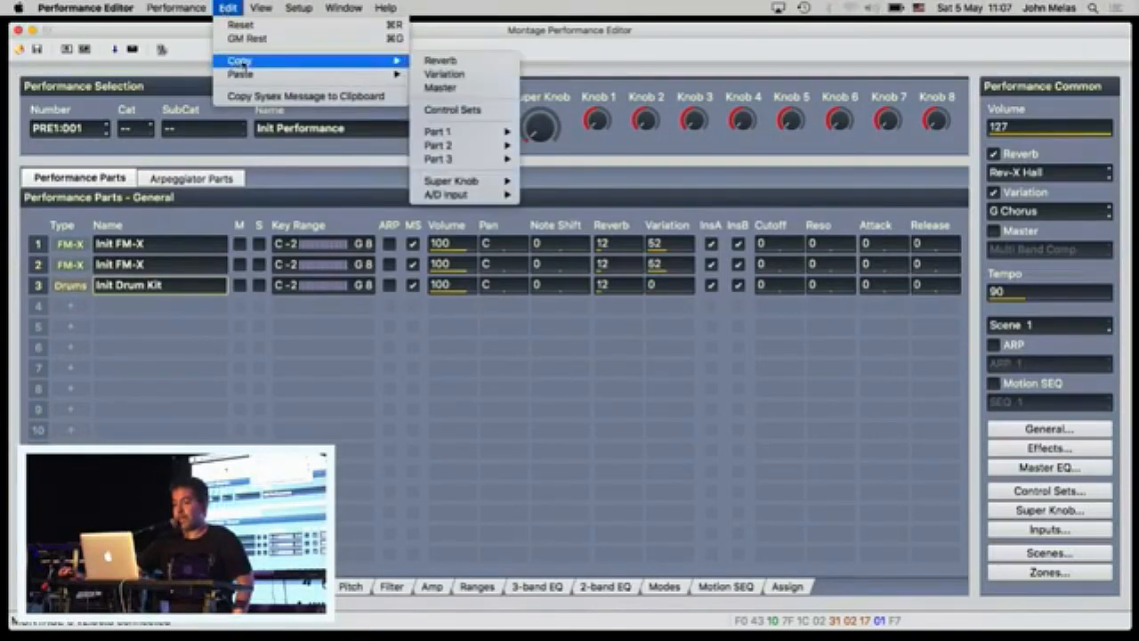
pyautogui.moveTo(442, 61)
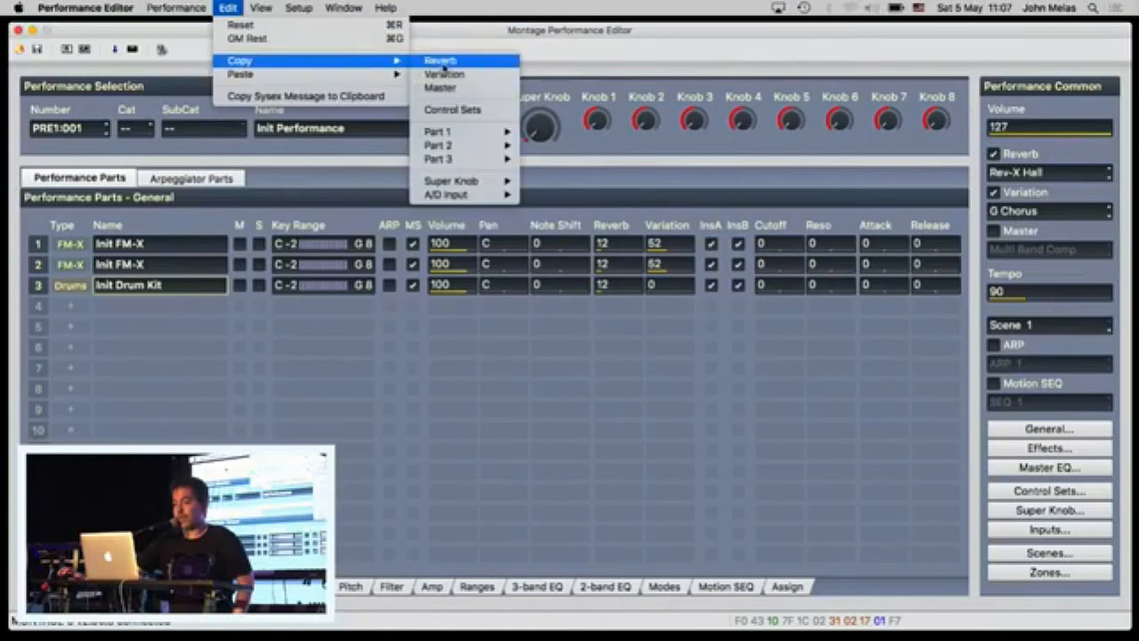
pyautogui.moveTo(445, 74)
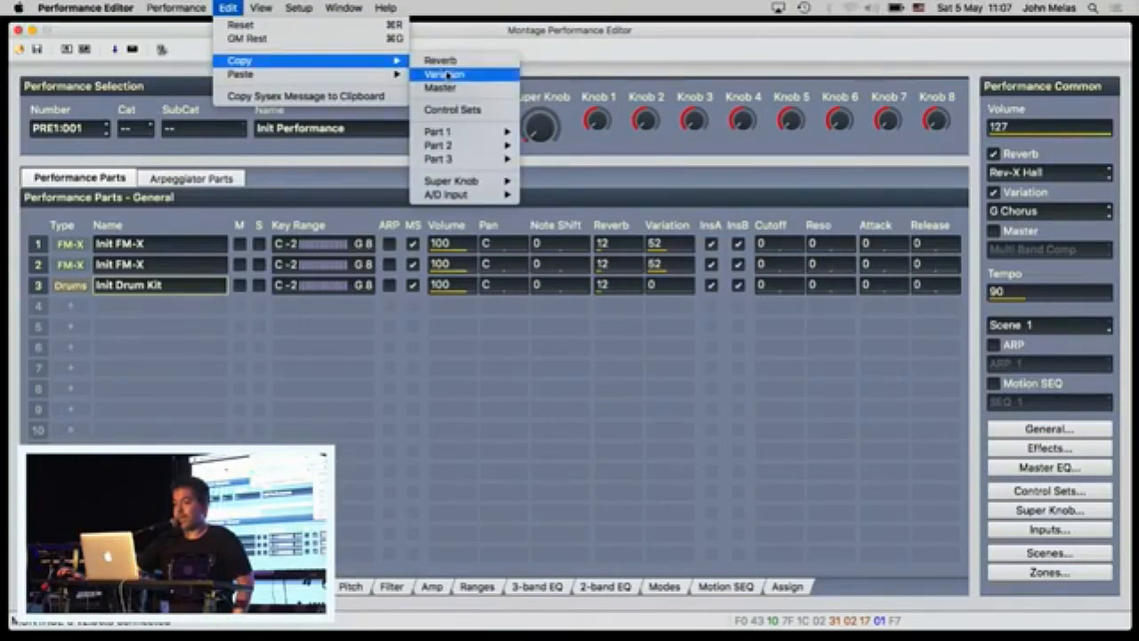
pyautogui.moveTo(452, 111)
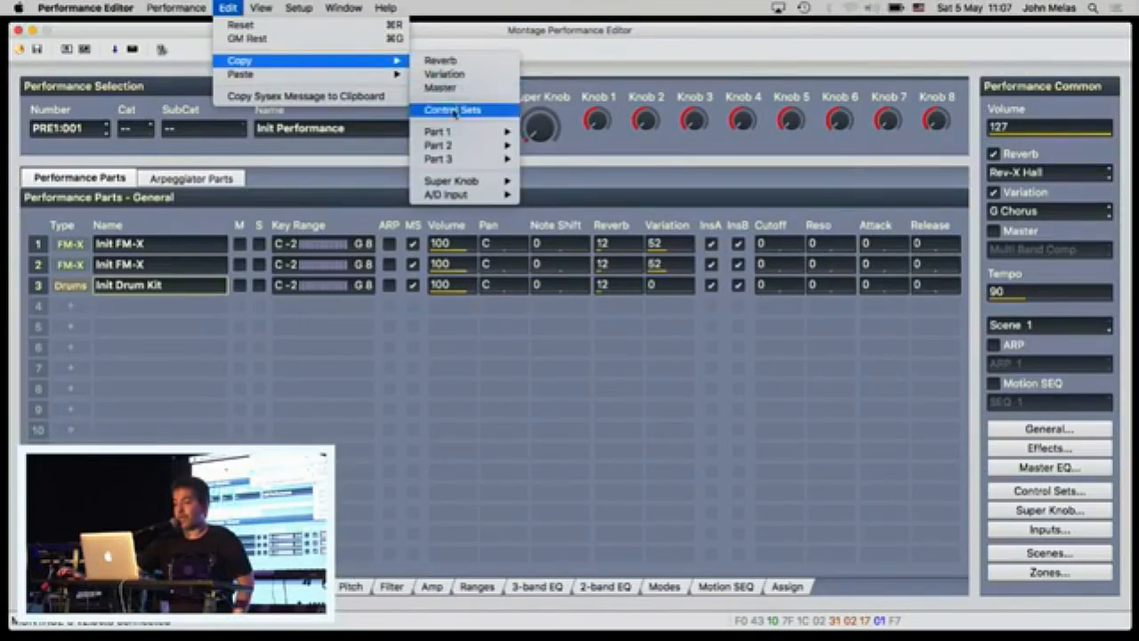
pyautogui.moveTo(438, 132)
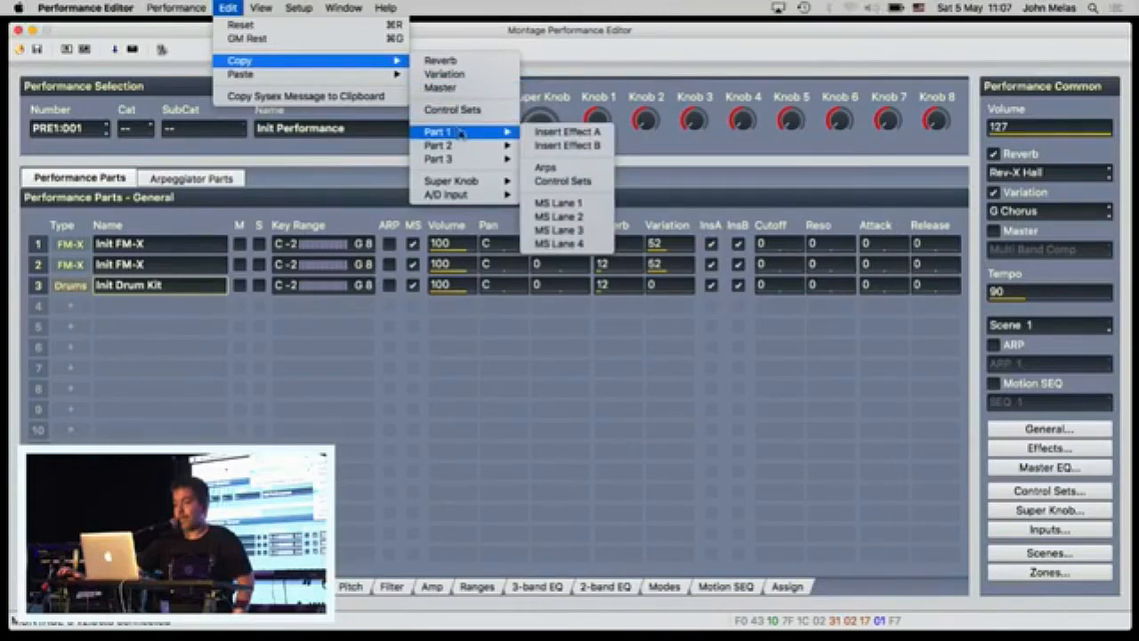
pyautogui.moveTo(544, 167)
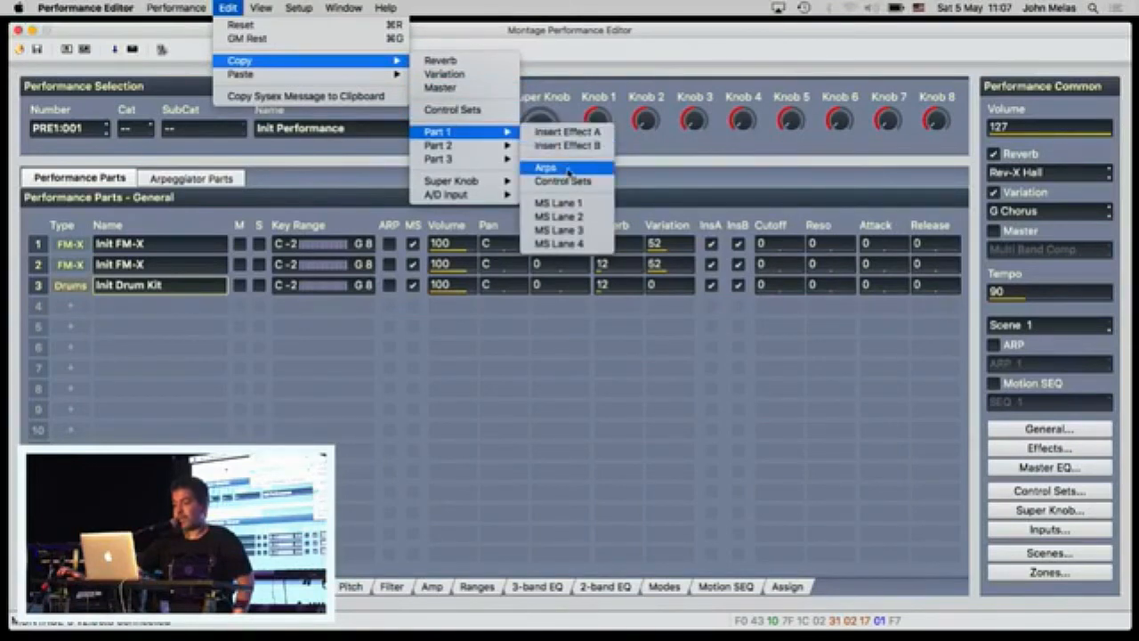
pyautogui.moveTo(562, 182)
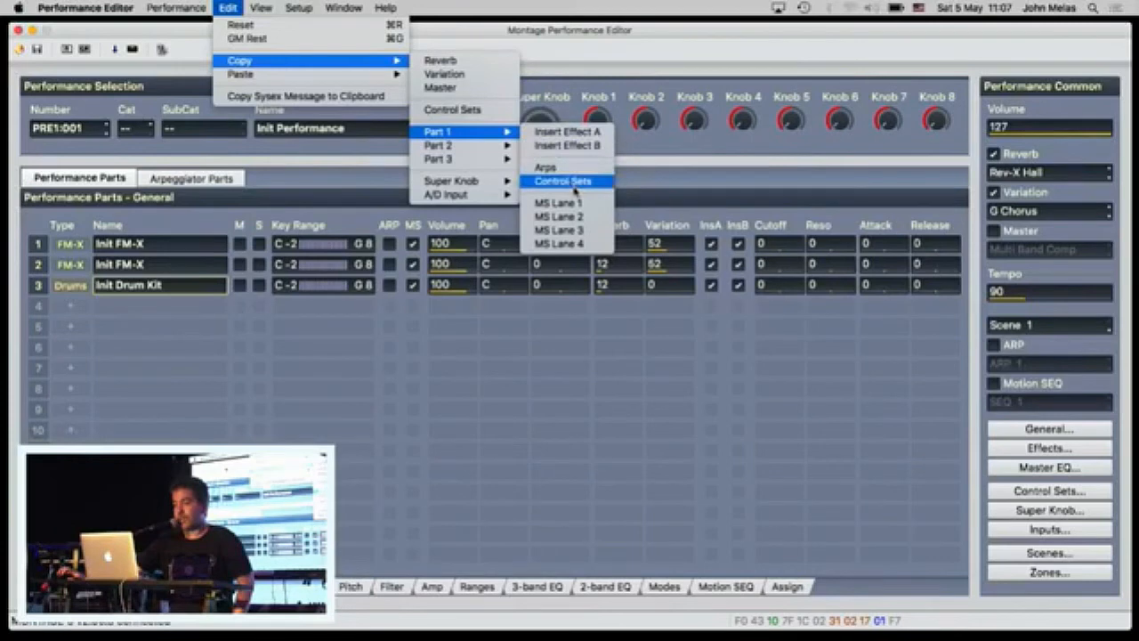
pyautogui.moveTo(559, 217)
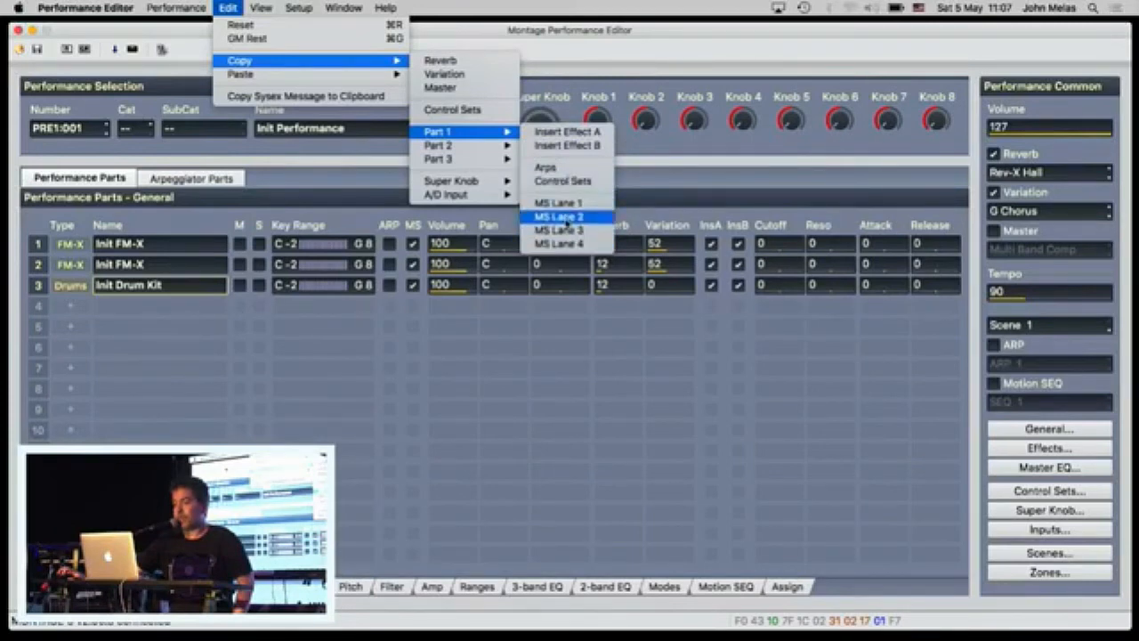
pyautogui.moveTo(241, 60)
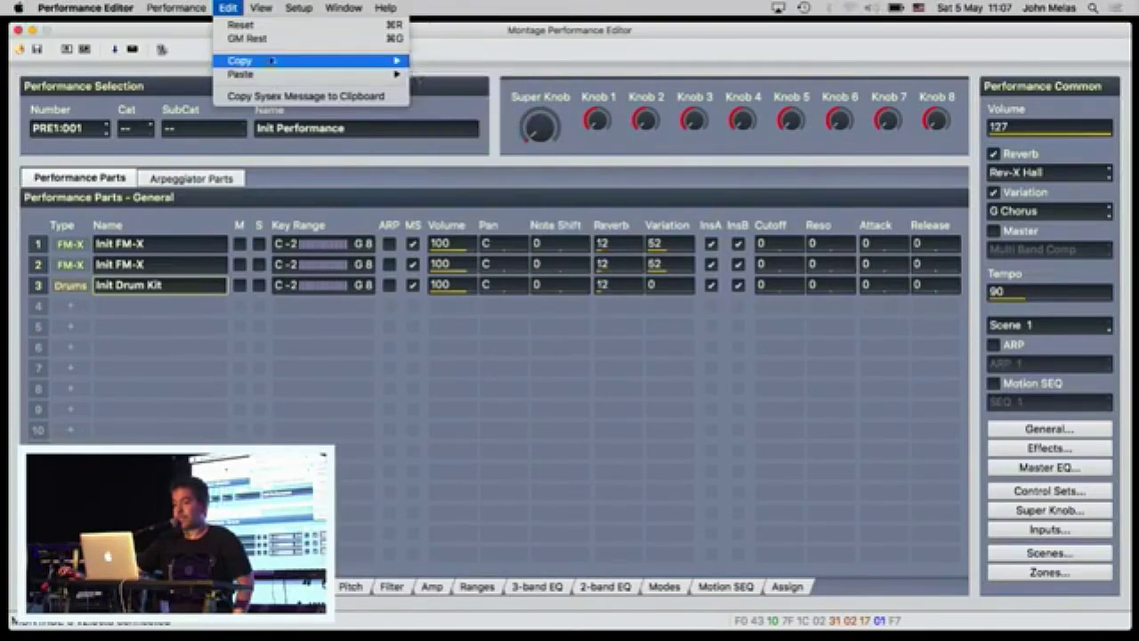
pyautogui.click(260, 7)
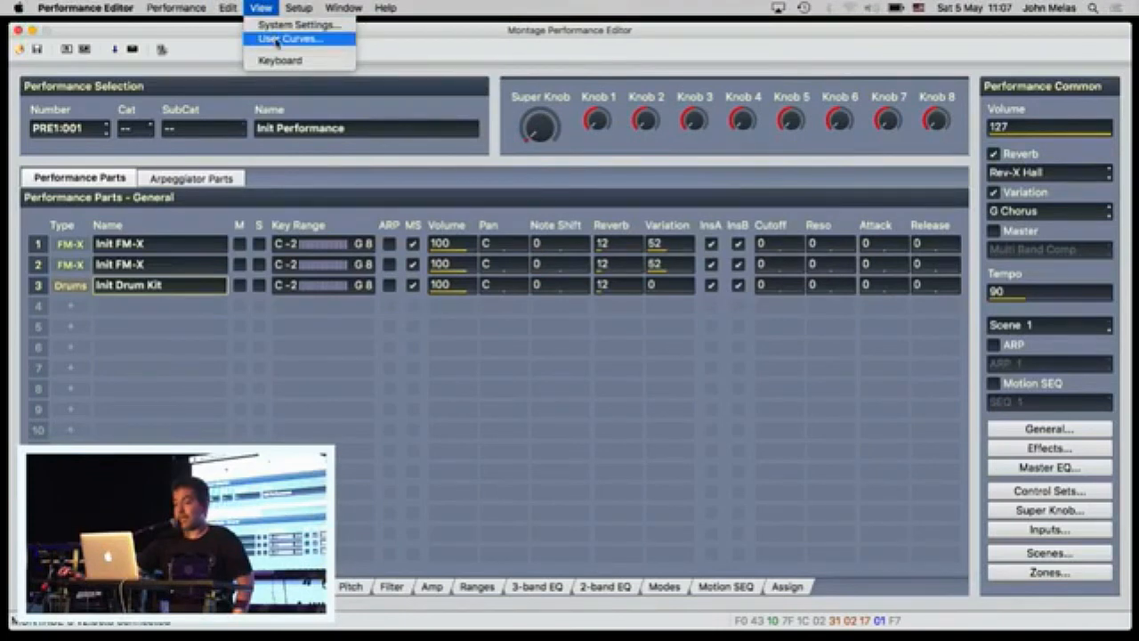
pyautogui.click(289, 39)
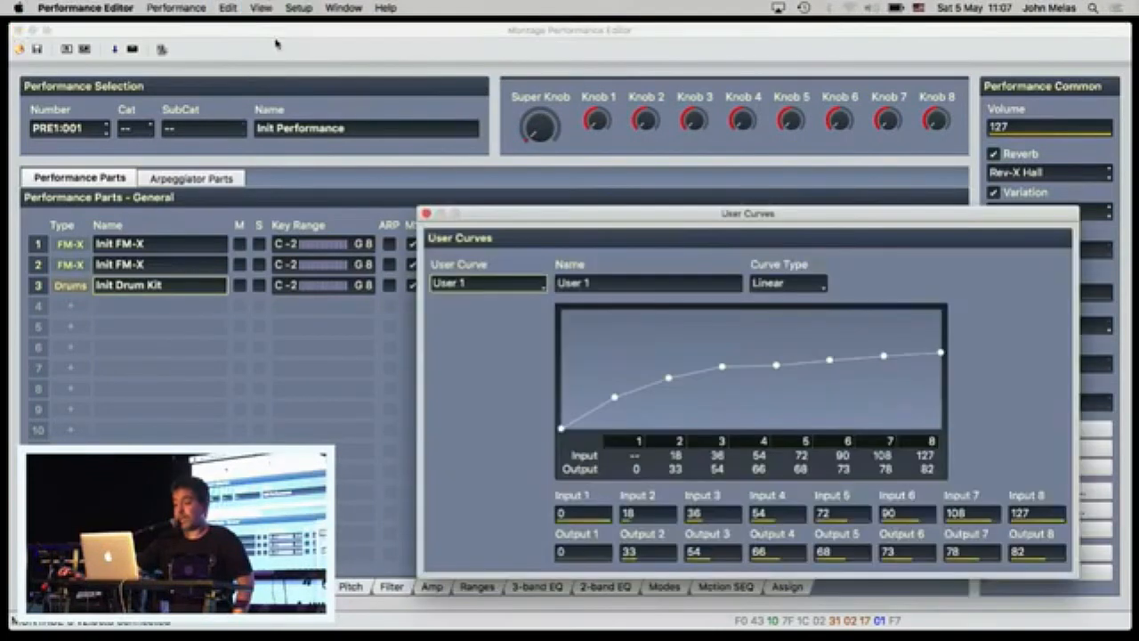
pyautogui.moveTo(747, 213); pyautogui.dragTo(488, 110)
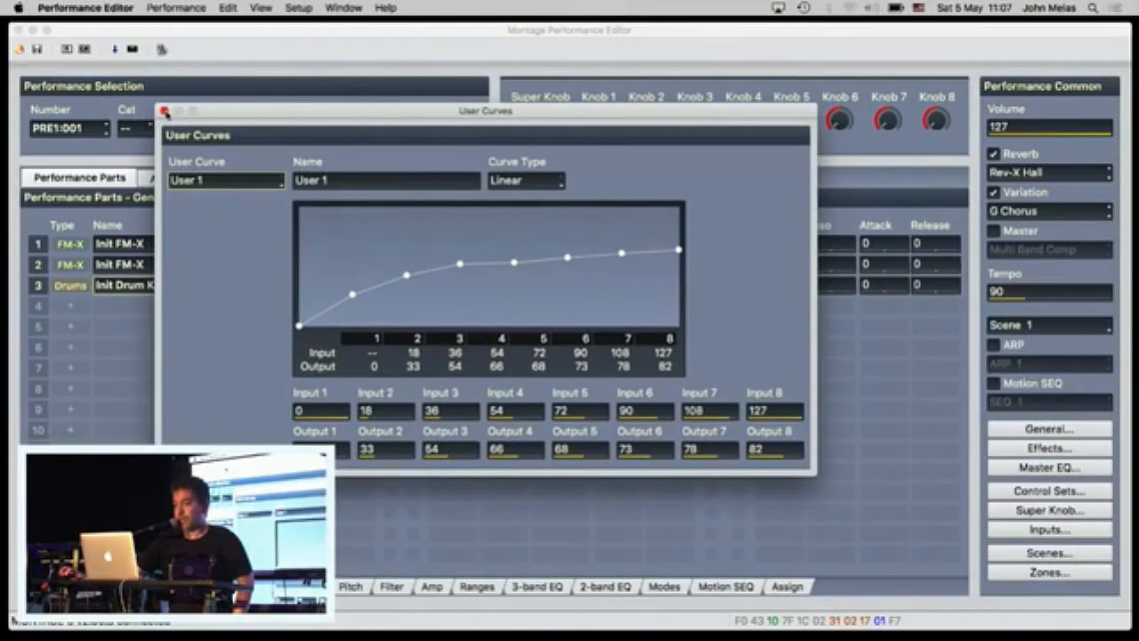
pyautogui.click(299, 7)
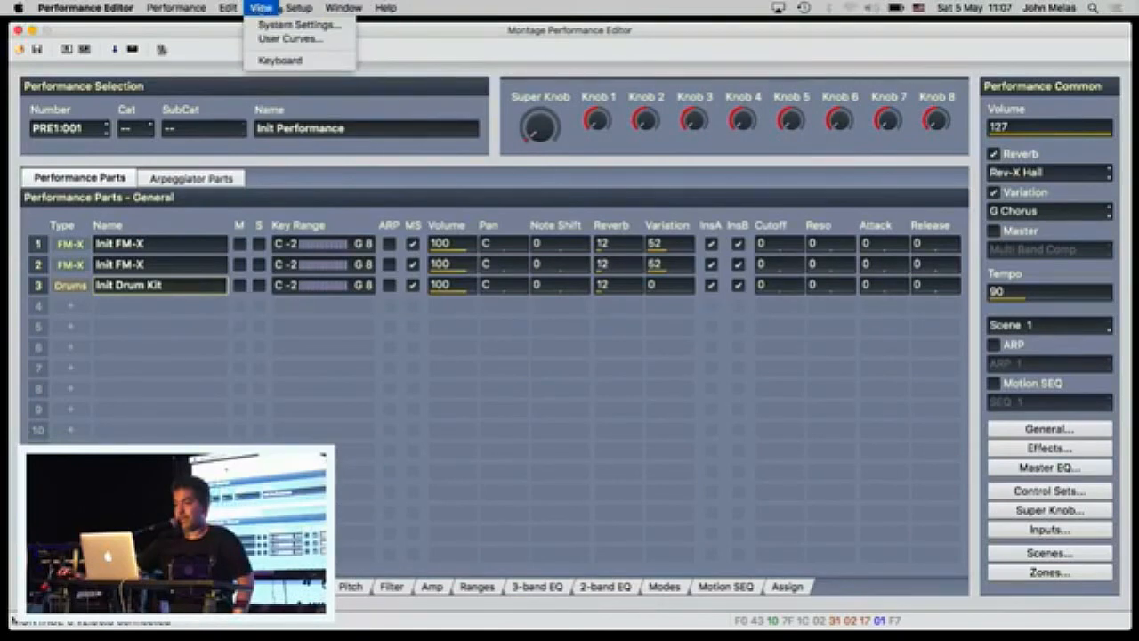
pyautogui.moveTo(299, 25)
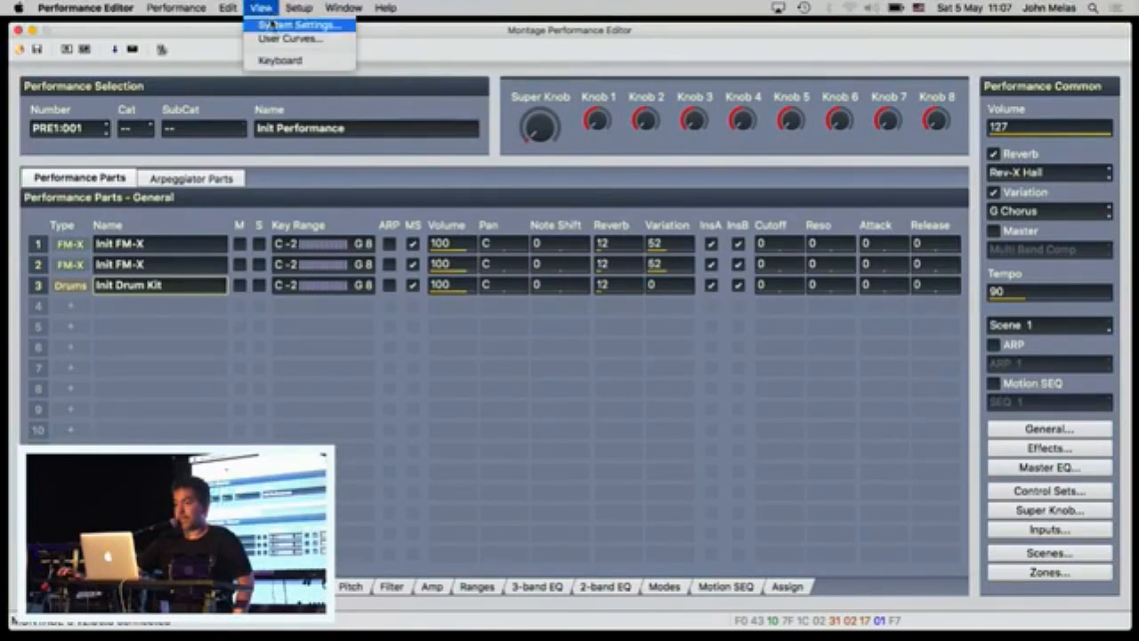
pyautogui.click(294, 25)
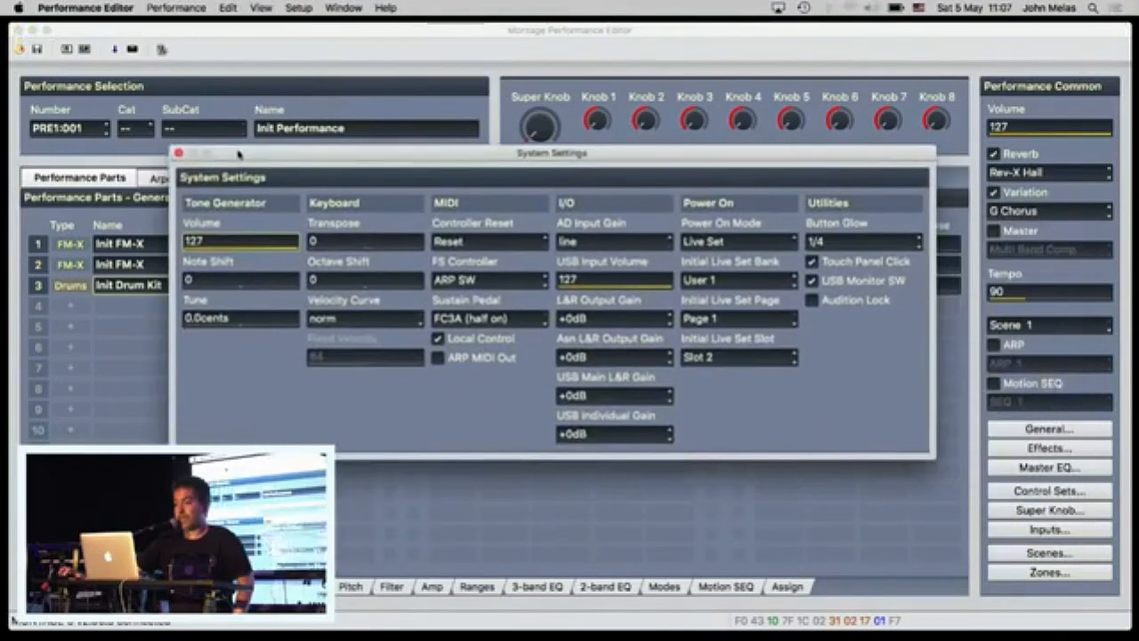
pyautogui.click(178, 153)
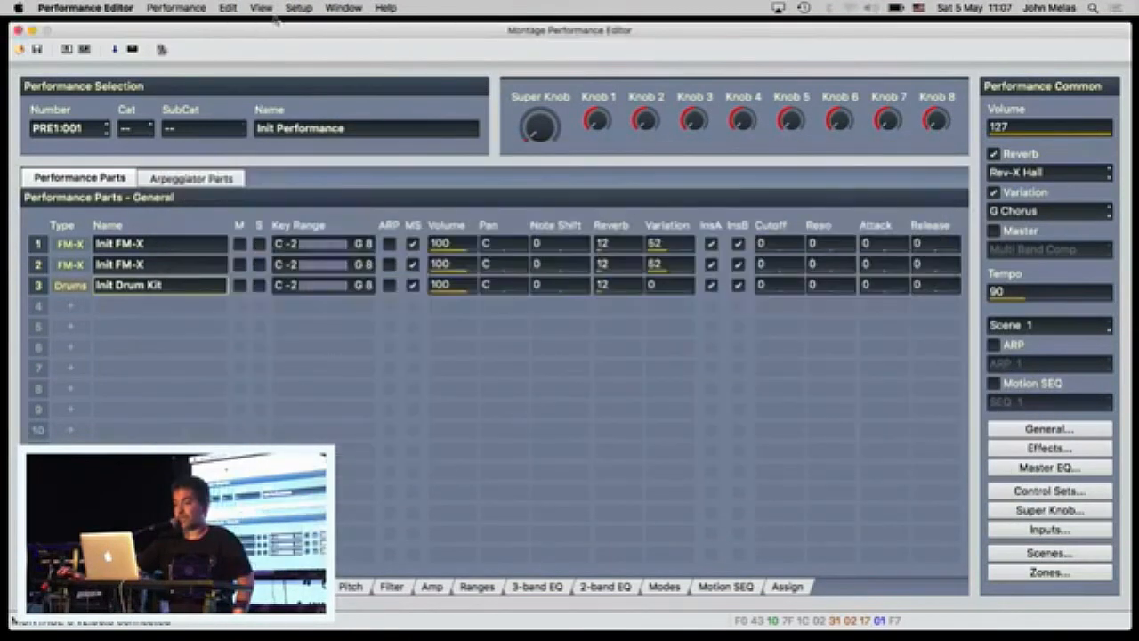
pyautogui.click(299, 7)
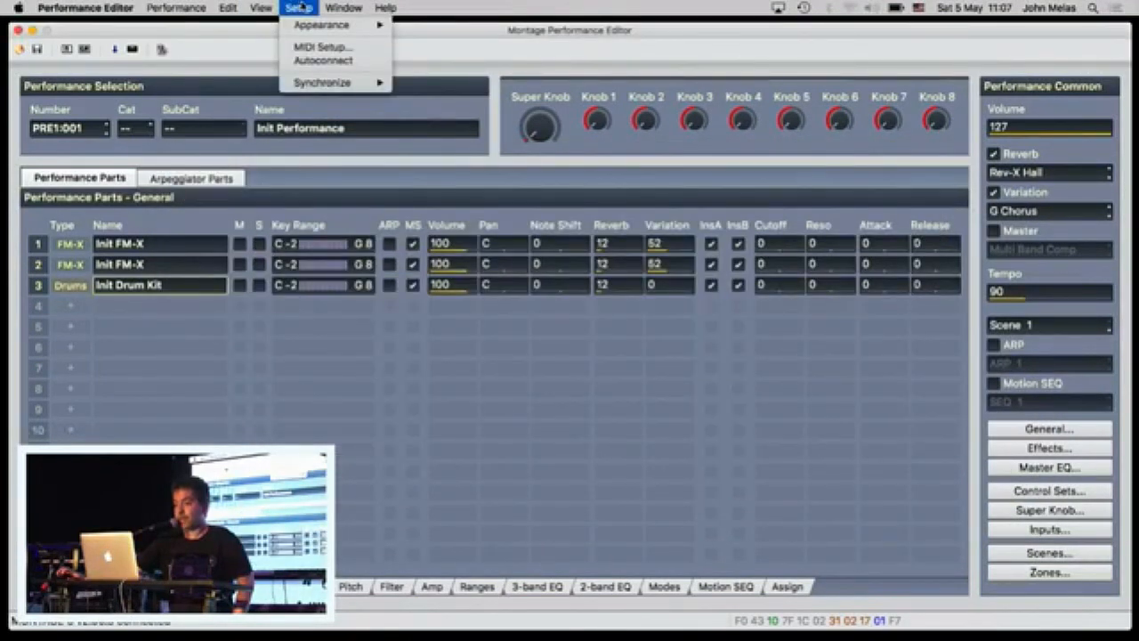
pyautogui.click(320, 25)
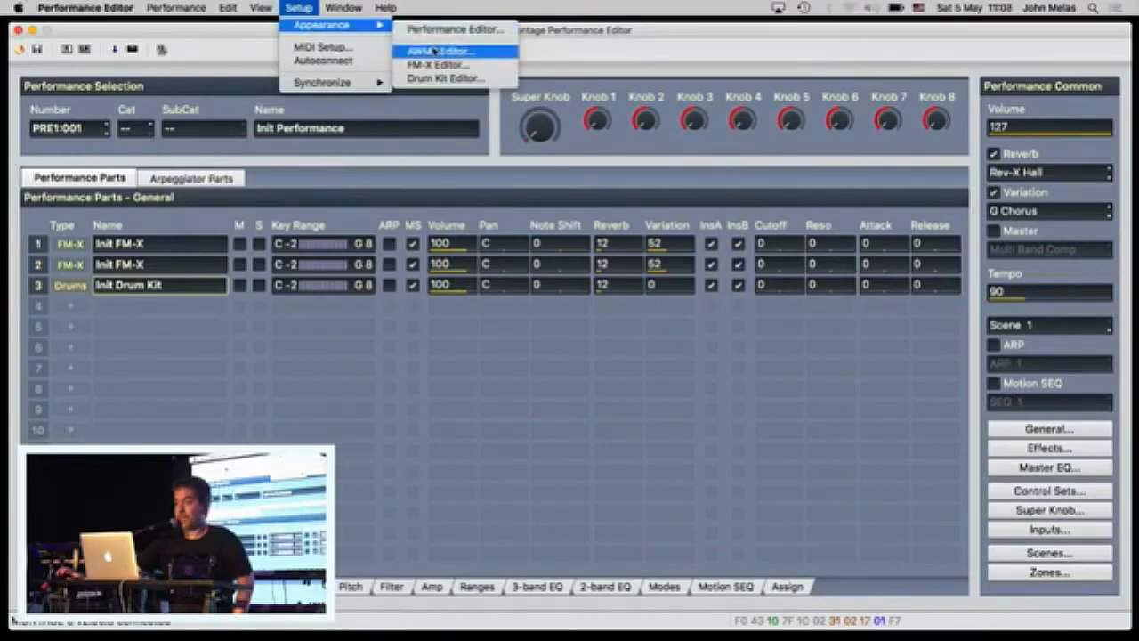
pyautogui.click(443, 50)
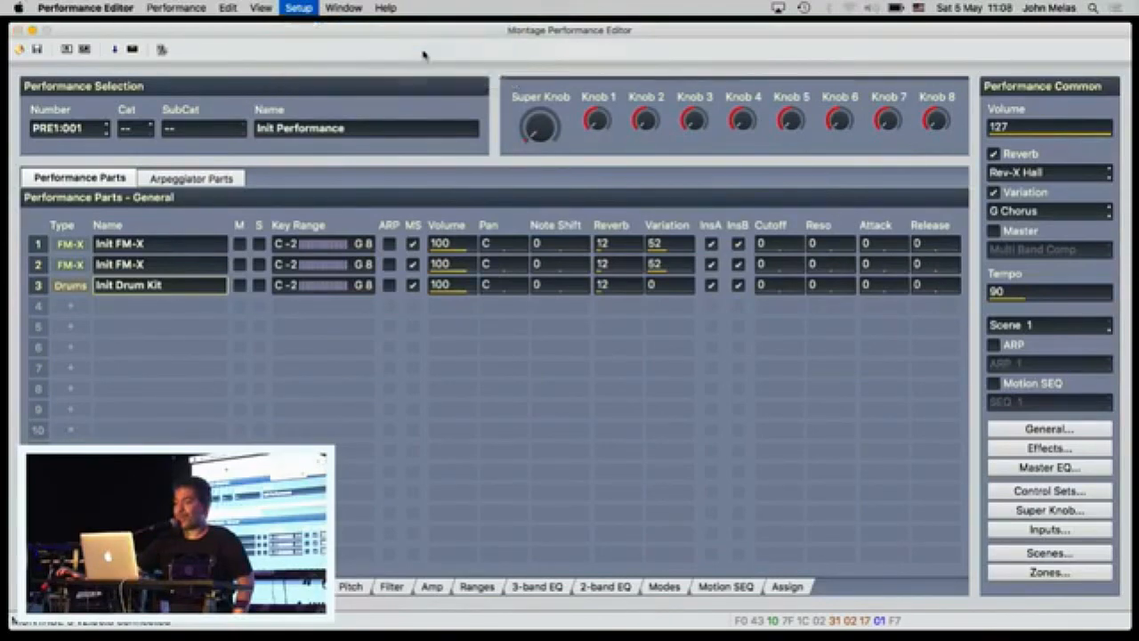
pyautogui.click(299, 7)
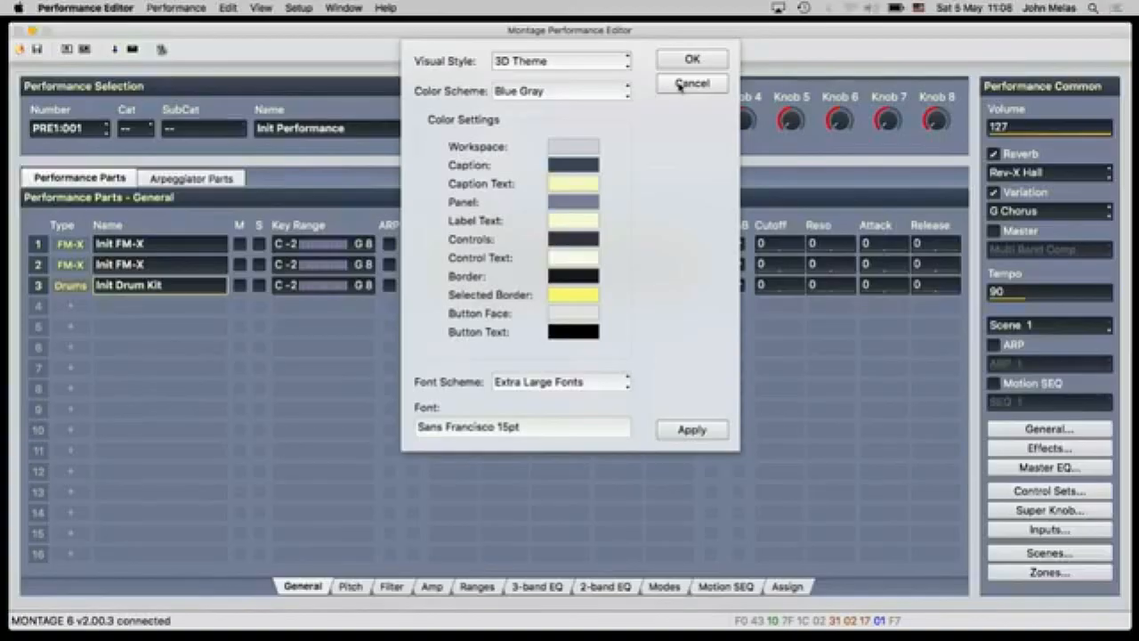
pyautogui.click(691, 84)
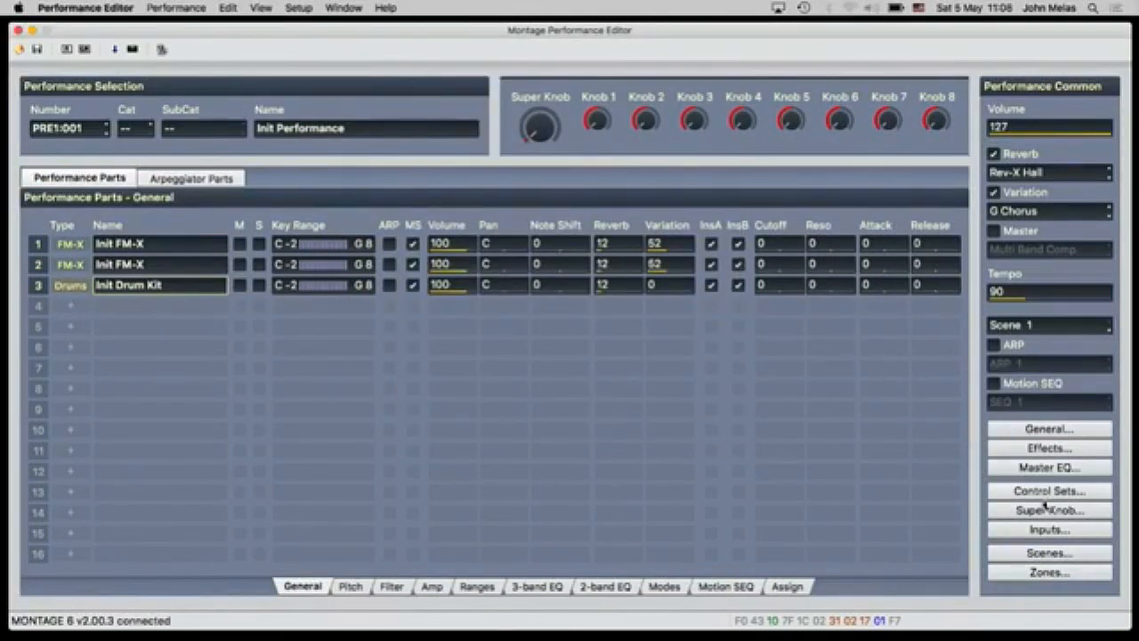
pyautogui.click(1049, 552)
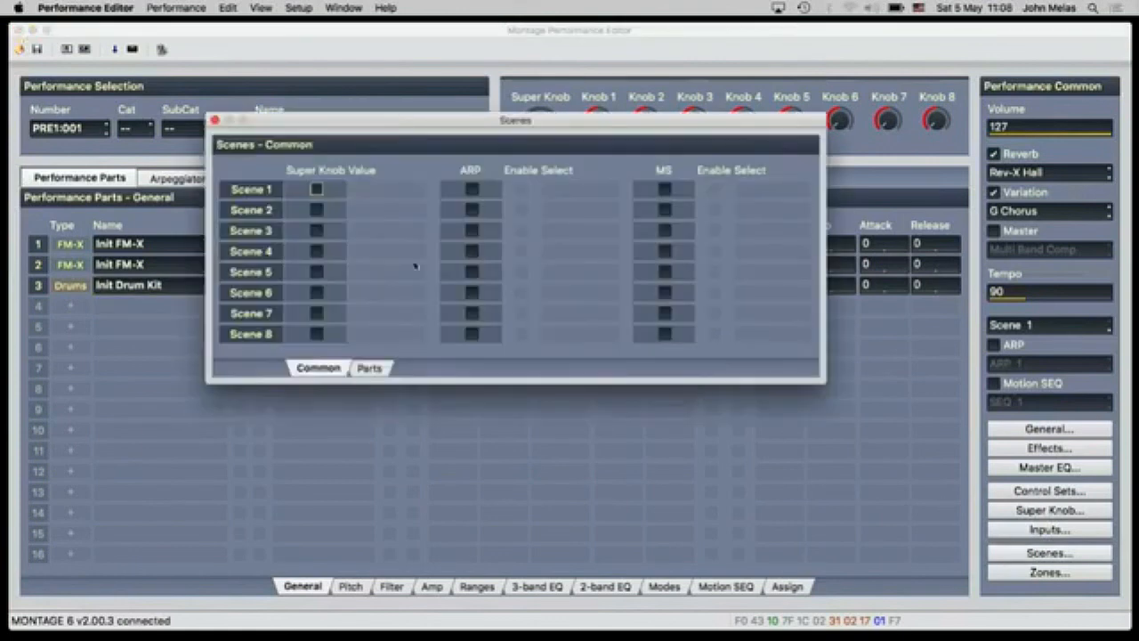
pyautogui.click(213, 121)
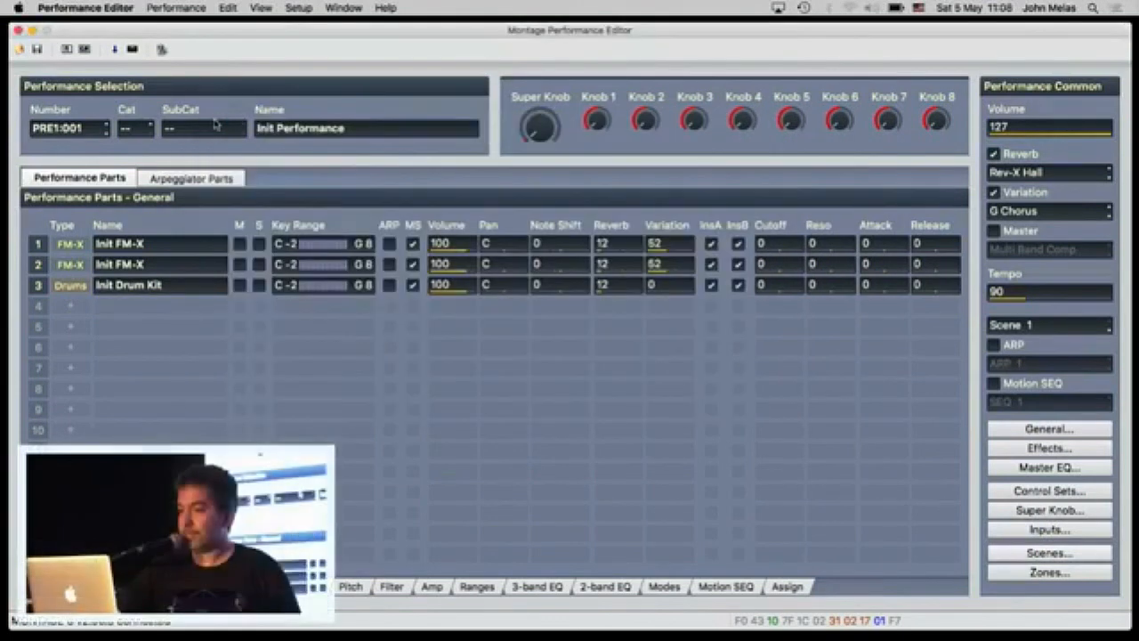